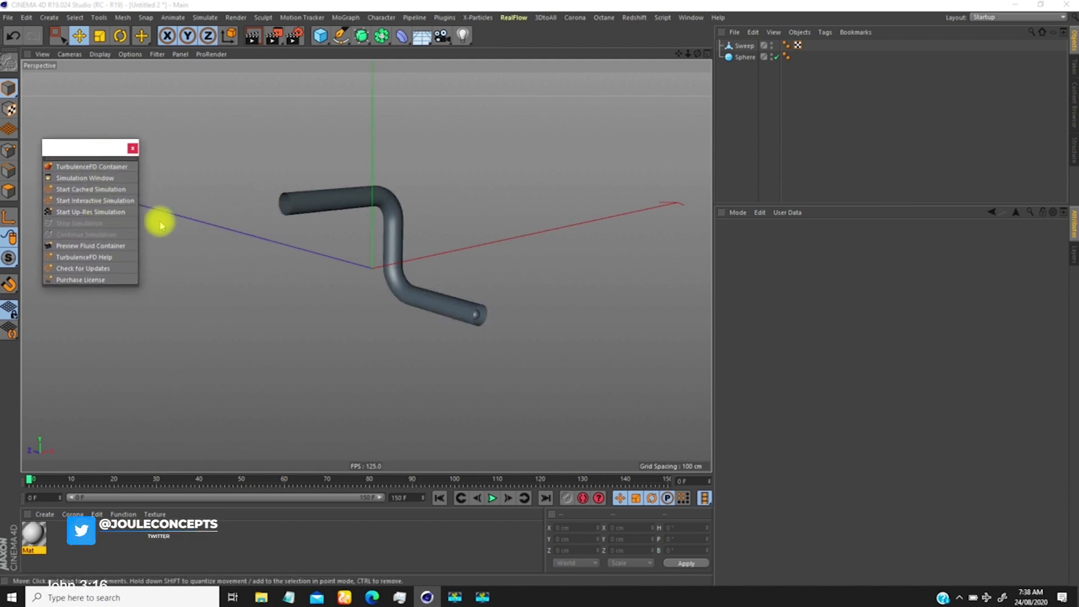
pyautogui.moveTo(305, 223)
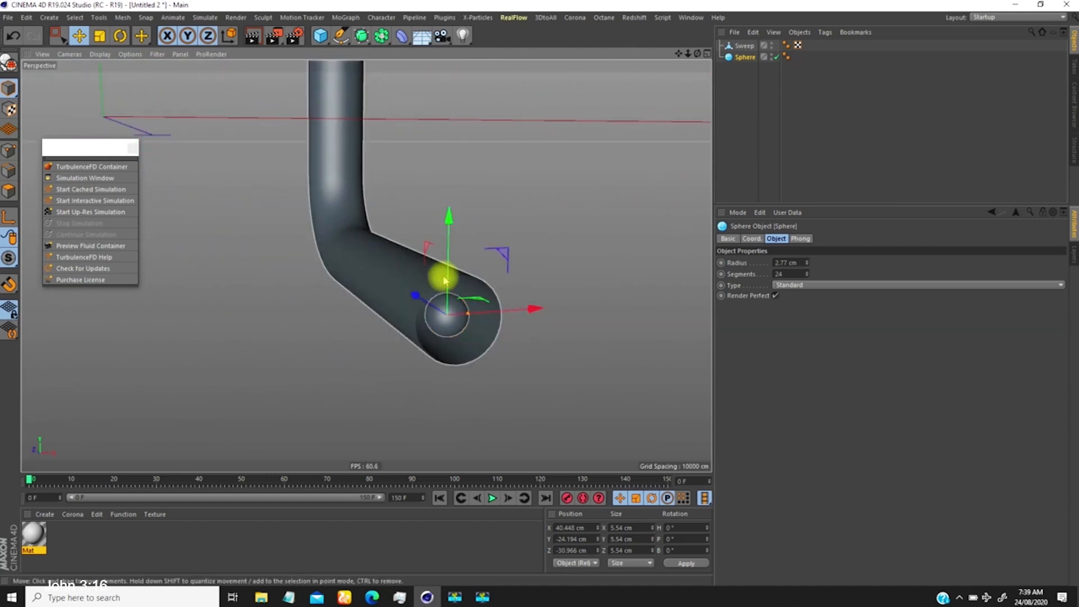
# Add a TurbulenceFD fluid container around the swept tube and sphere
pyautogui.click(744, 45)
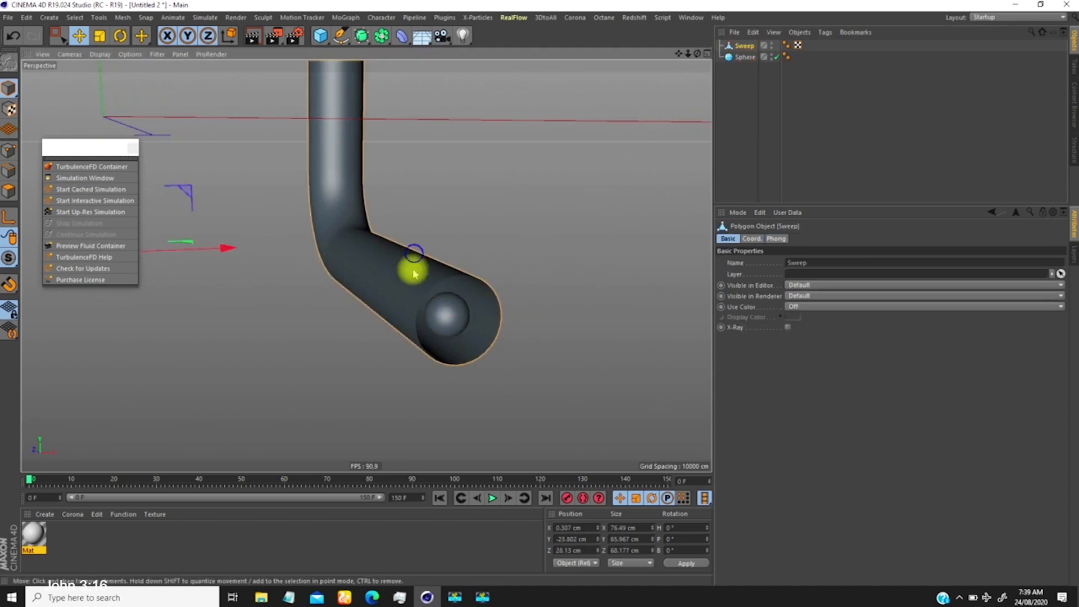
pyautogui.moveTo(412, 275); pyautogui.dragTo(364, 207)
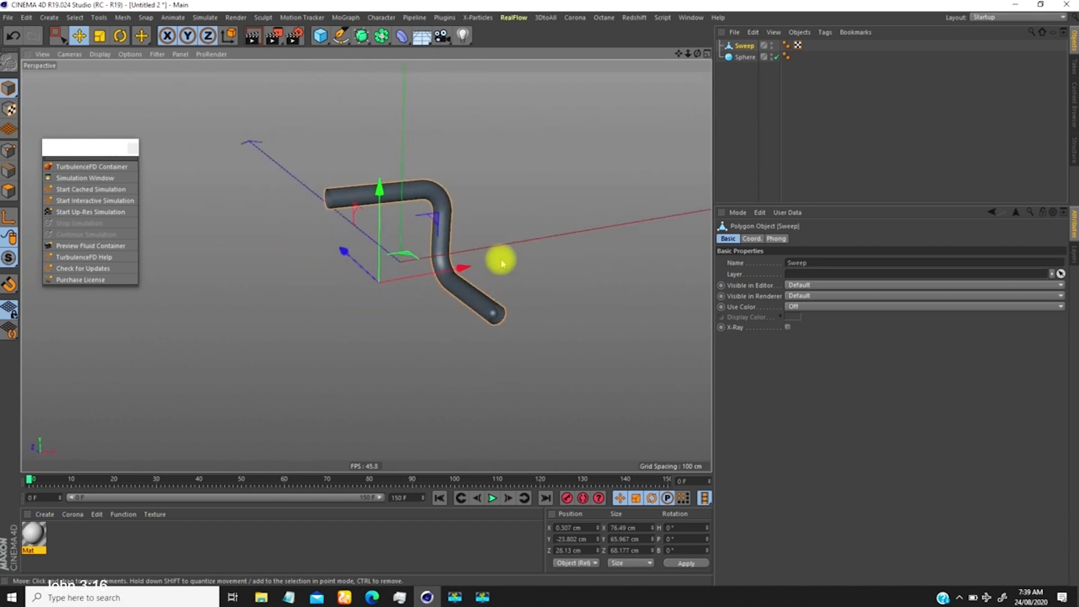
pyautogui.click(744, 56)
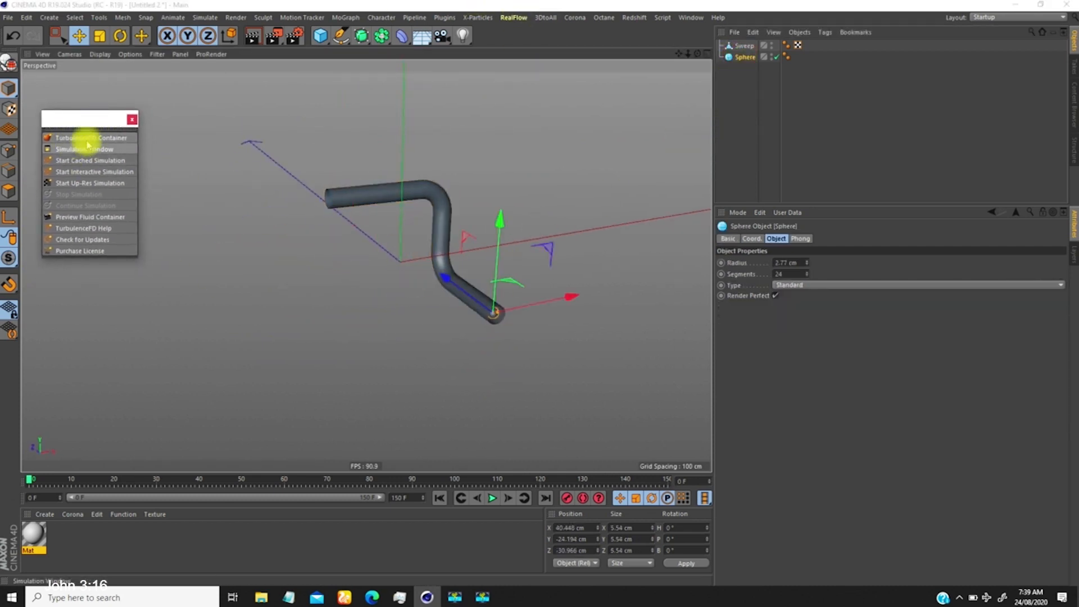
pyautogui.click(90, 137)
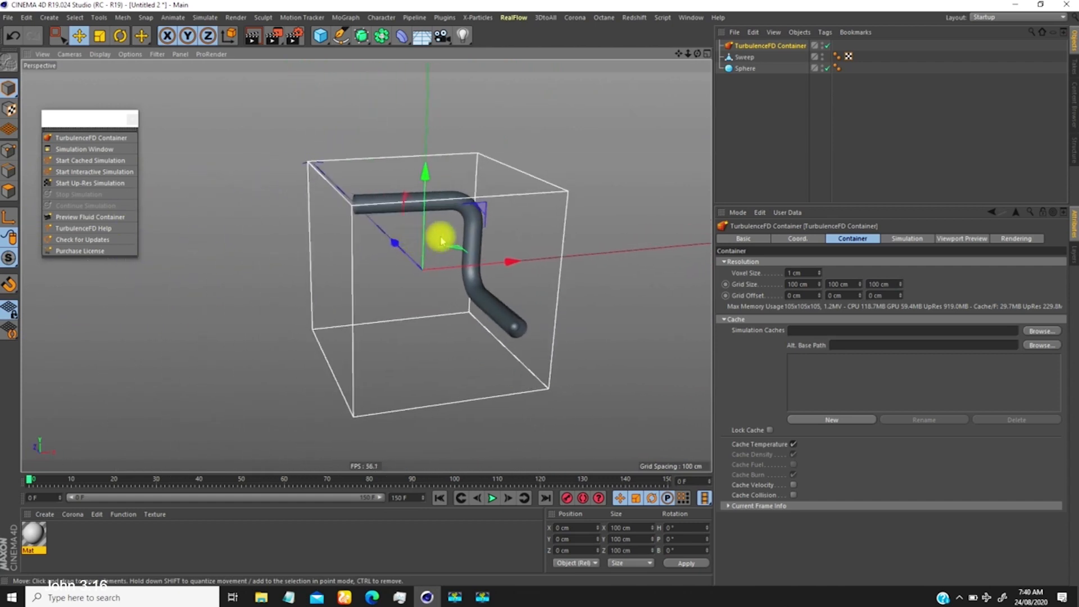
# Rename the sphere to Source and give it a TurbulenceFD Emitter tag with temperature and density 1
pyautogui.click(744, 69)
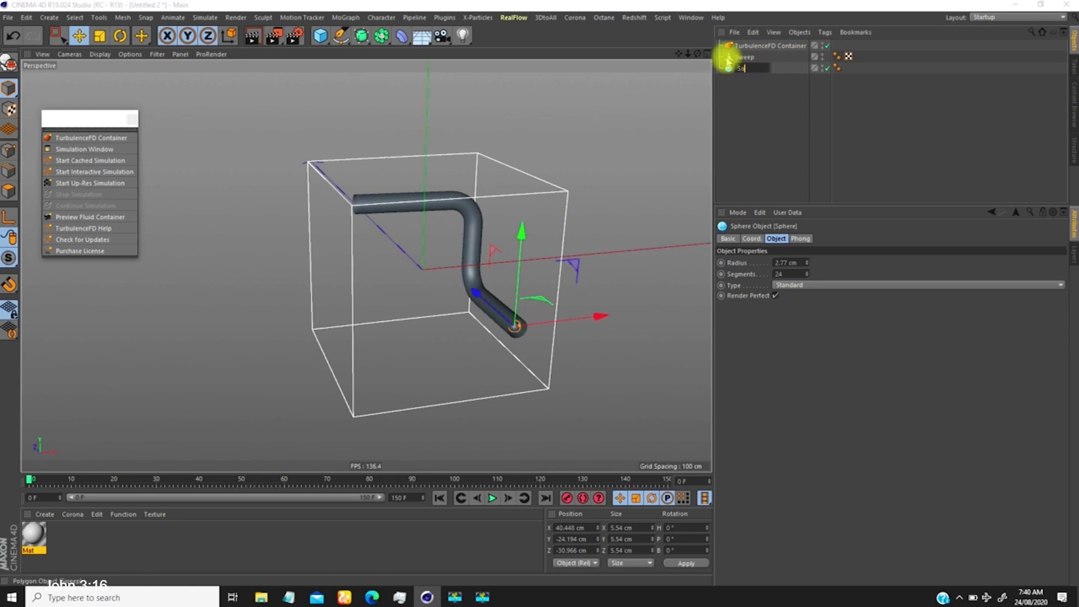
pyautogui.moveTo(744, 67)
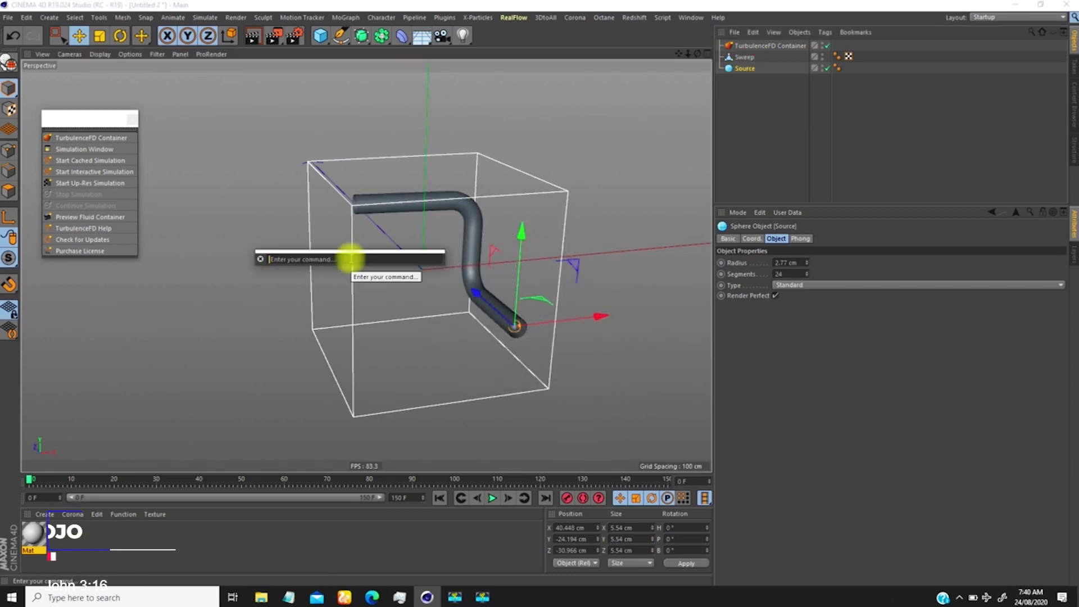
pyautogui.write('turbule')
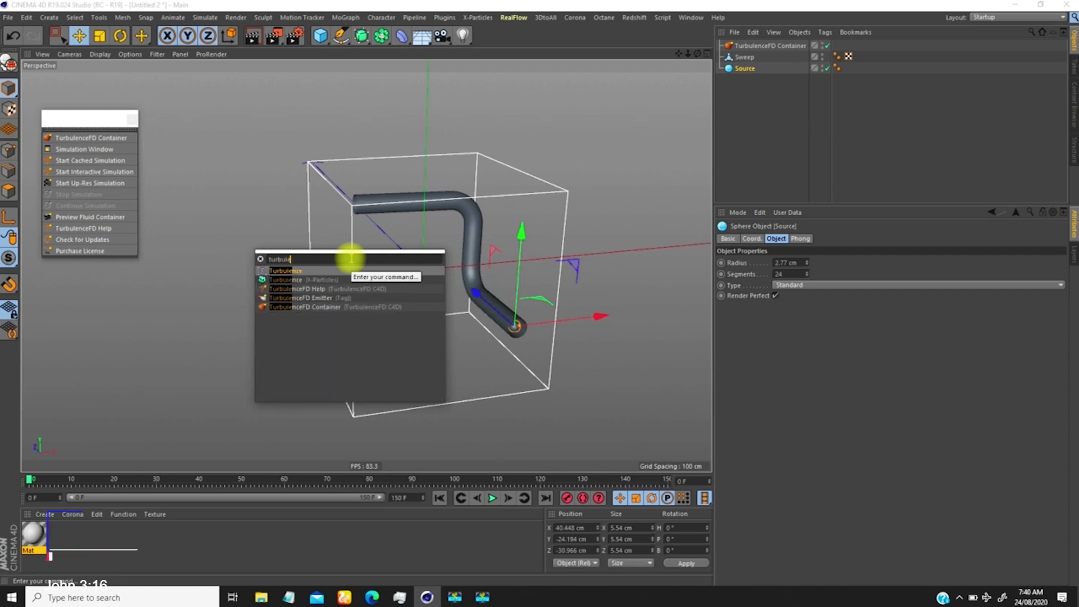
pyautogui.click(308, 297)
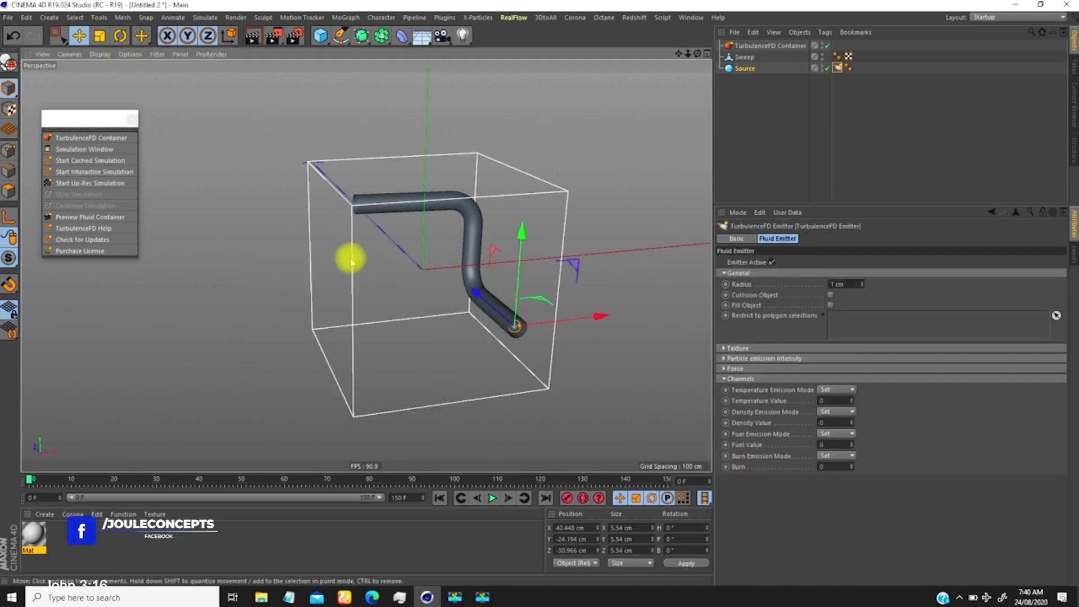
pyautogui.moveTo(748, 153)
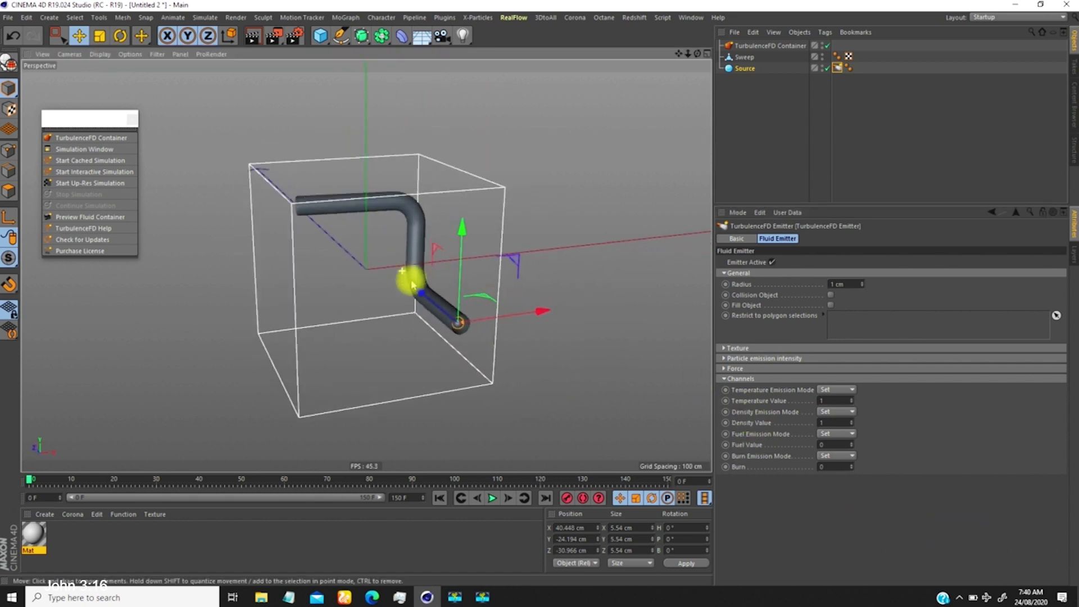
# Create a new simulation cache for the TurbulenceFD Container and select it
pyautogui.click(772, 44)
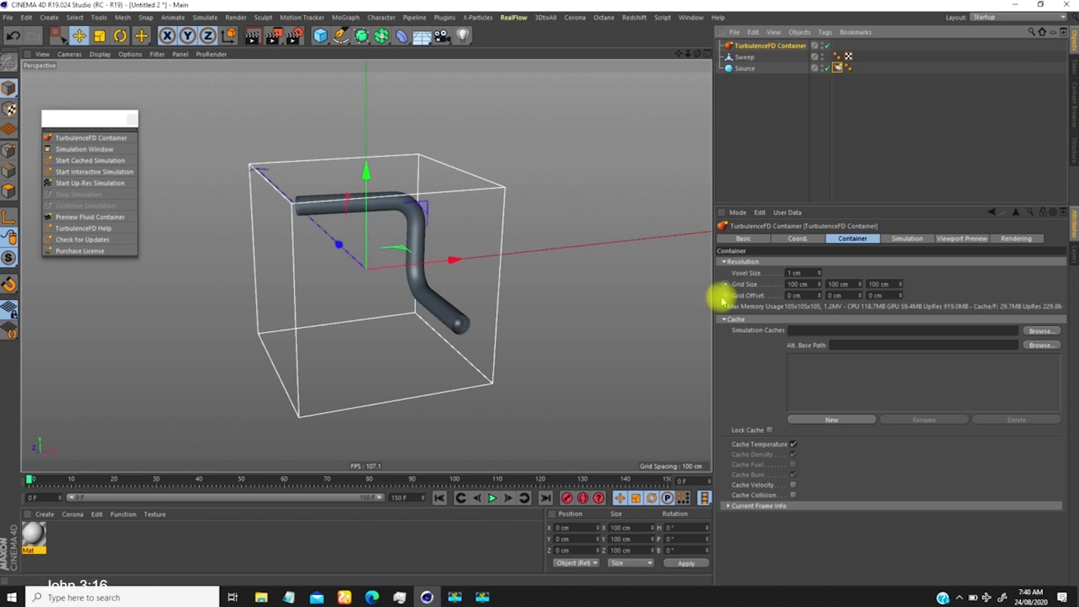
pyautogui.moveTo(836, 312)
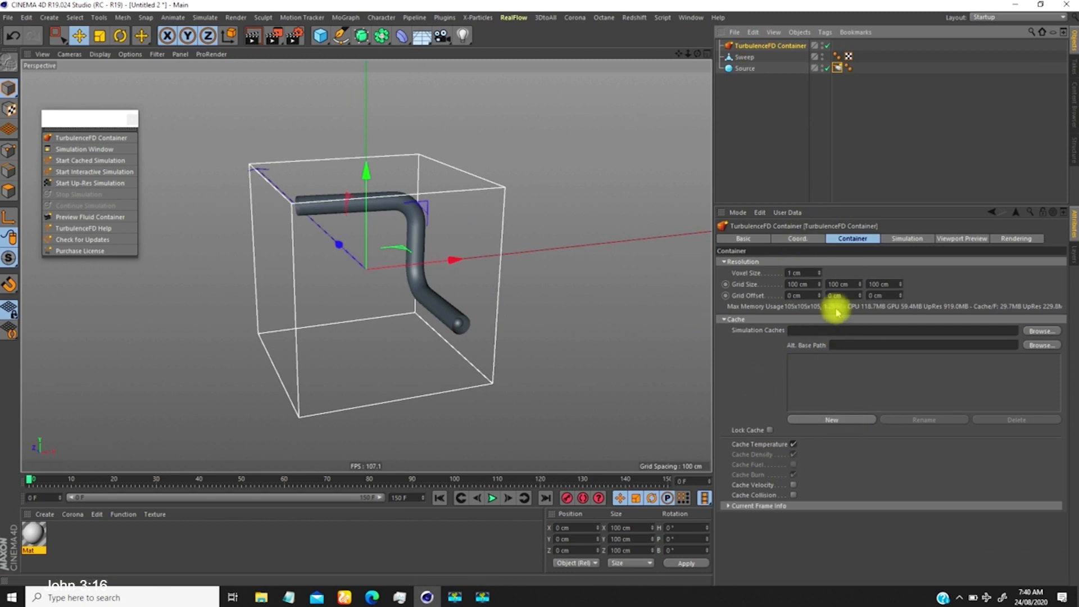
pyautogui.click(829, 419)
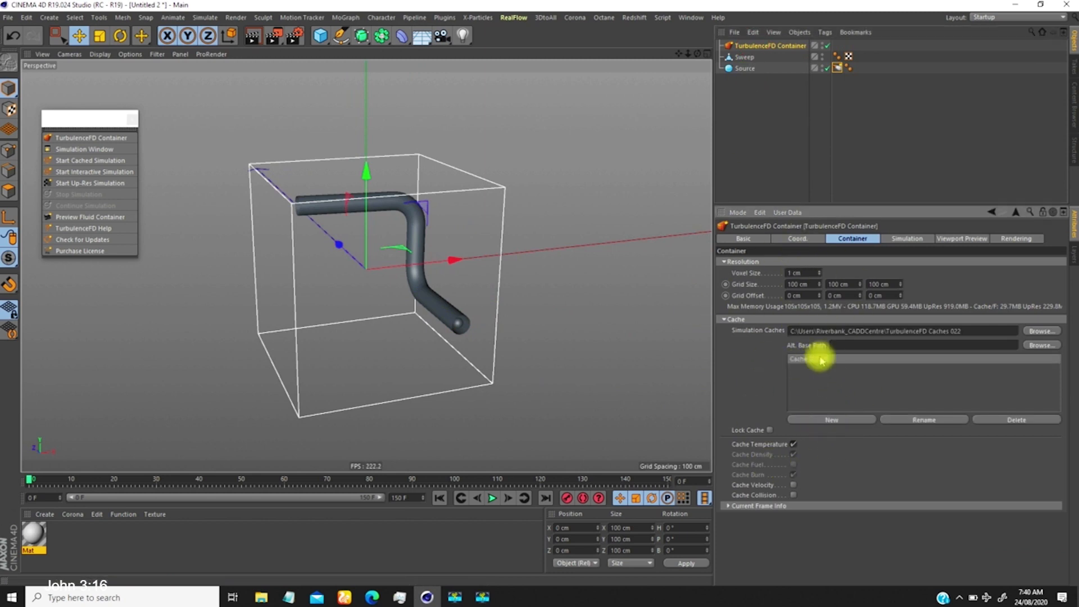
pyautogui.click(829, 419)
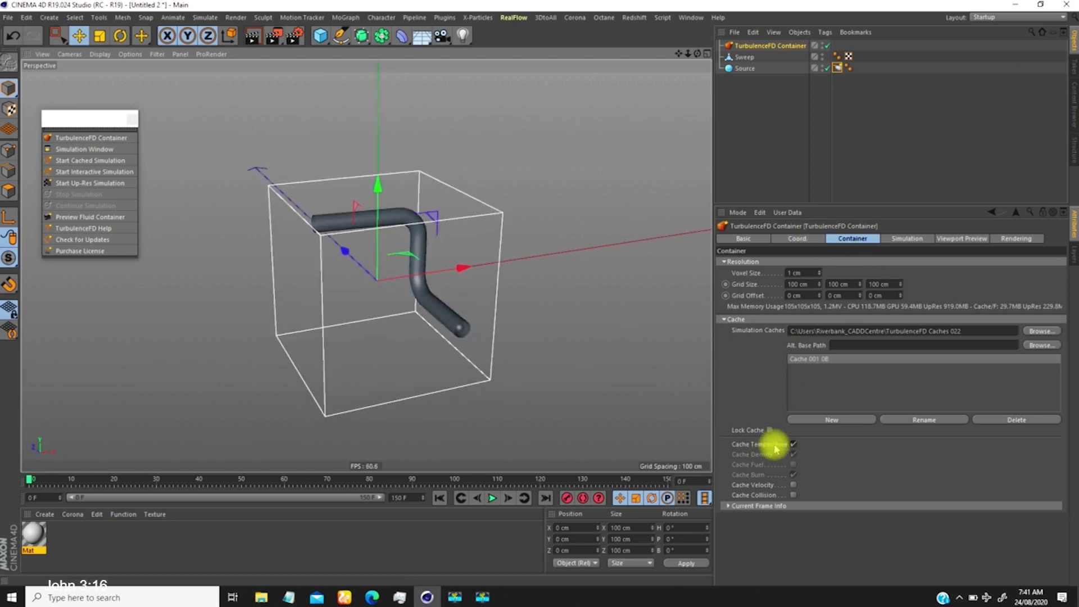
# Set temperature buoyancy and density gravity directions to 0, 0, 1 in the Simulation settings
pyautogui.click(906, 238)
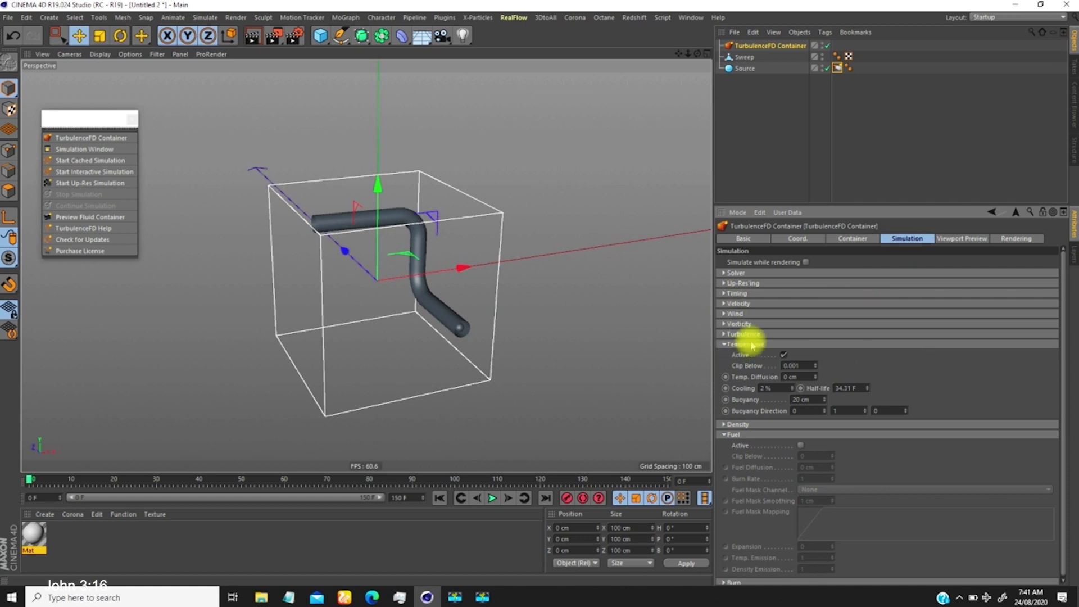
pyautogui.click(722, 344)
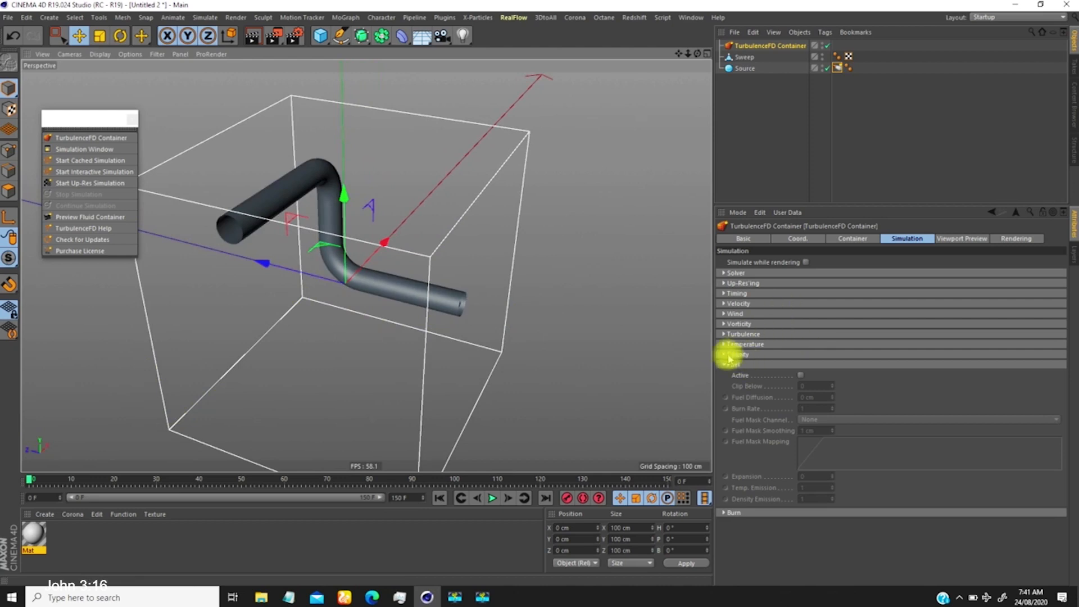
pyautogui.click(722, 354)
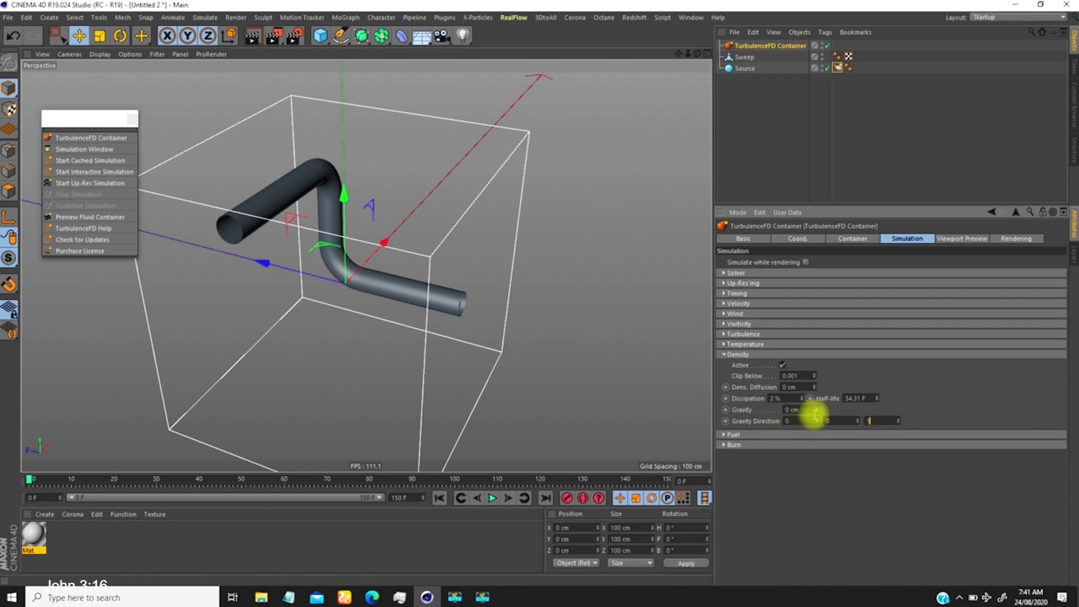
pyautogui.click(723, 344)
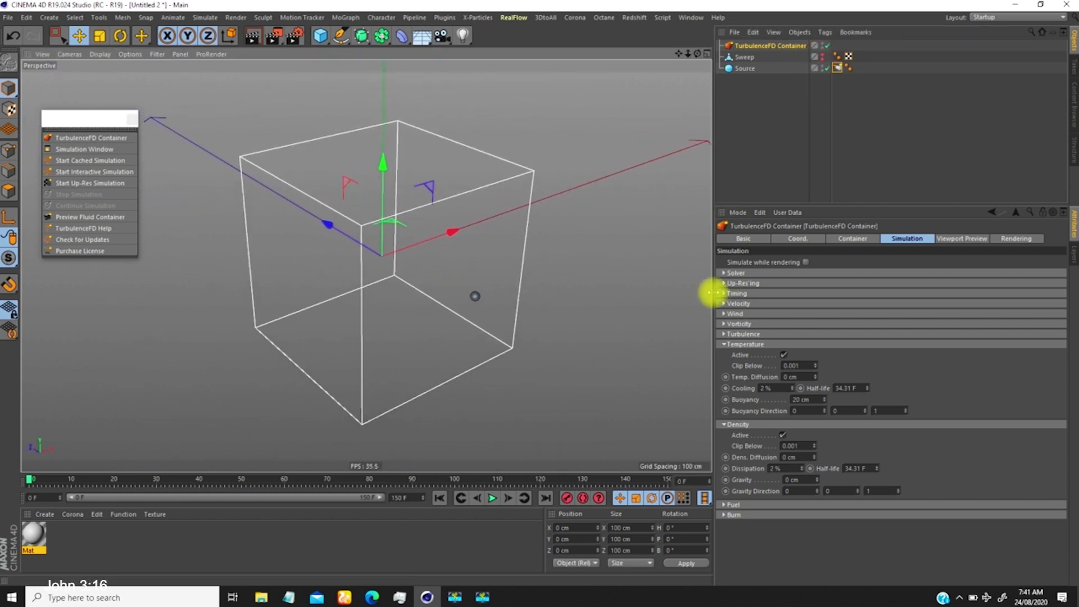
pyautogui.moveTo(11, 153)
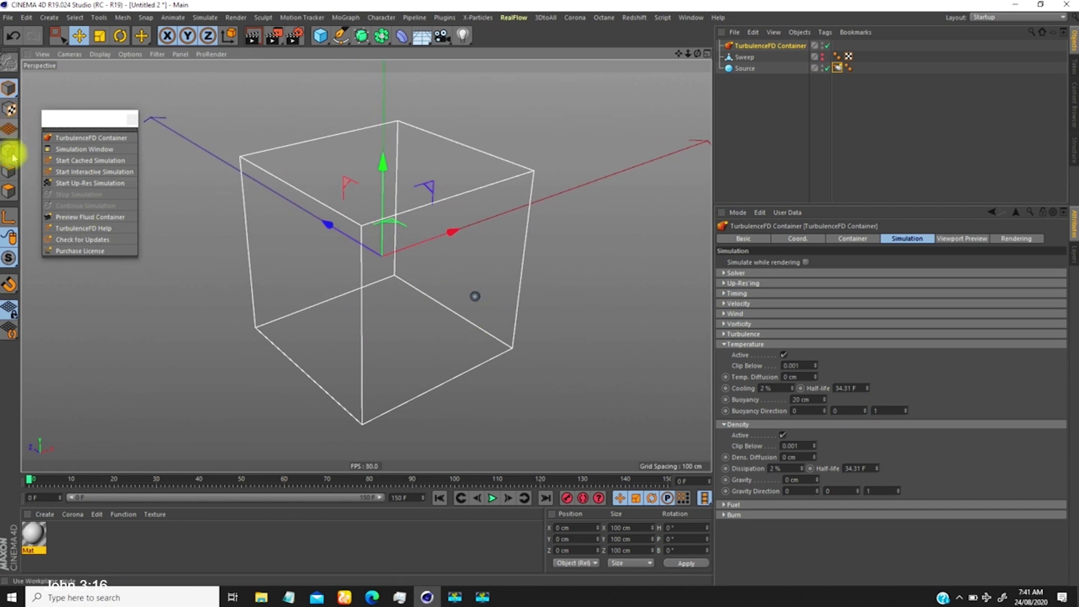
# Start the cached TurbulenceFD smoke simulation from the plugin menu
pyautogui.click(90, 161)
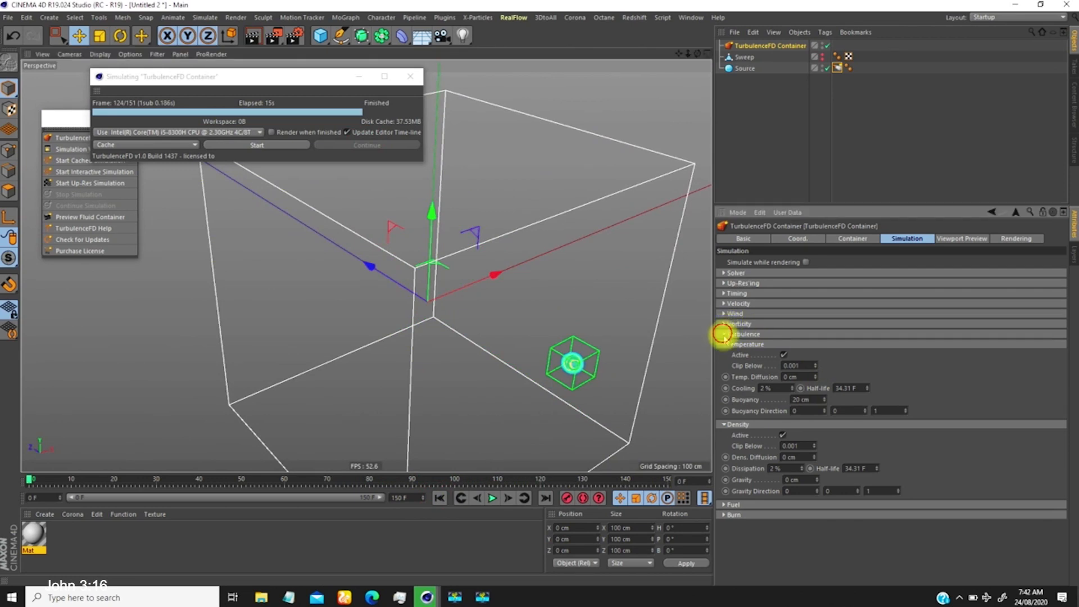
# Drive vorticity and turbulence by the Temperature channel with turbulence sizes 11–24 cm
pyautogui.click(723, 334)
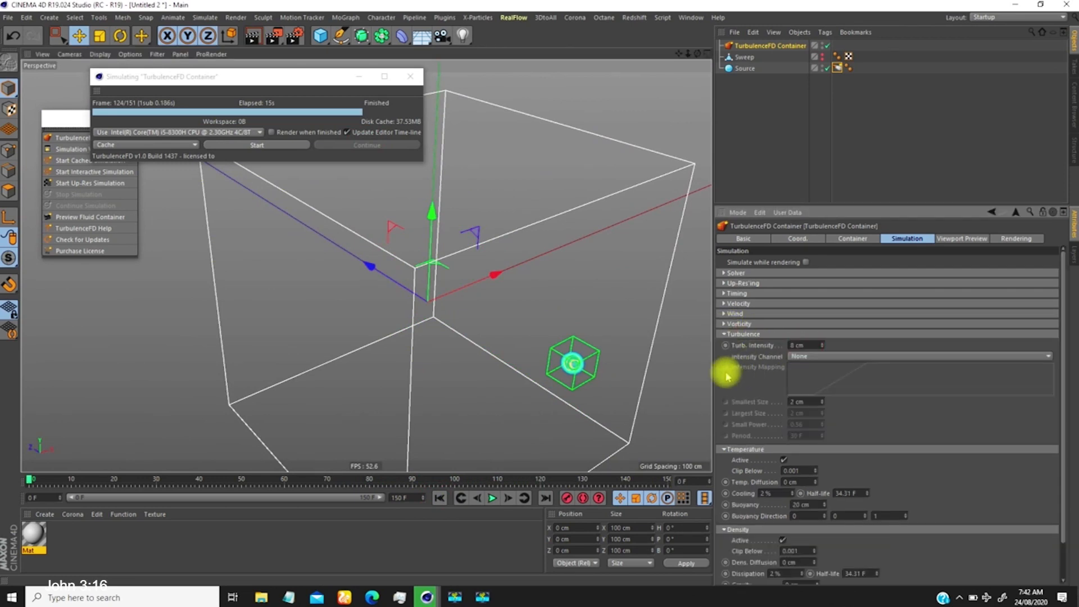
pyautogui.click(724, 324)
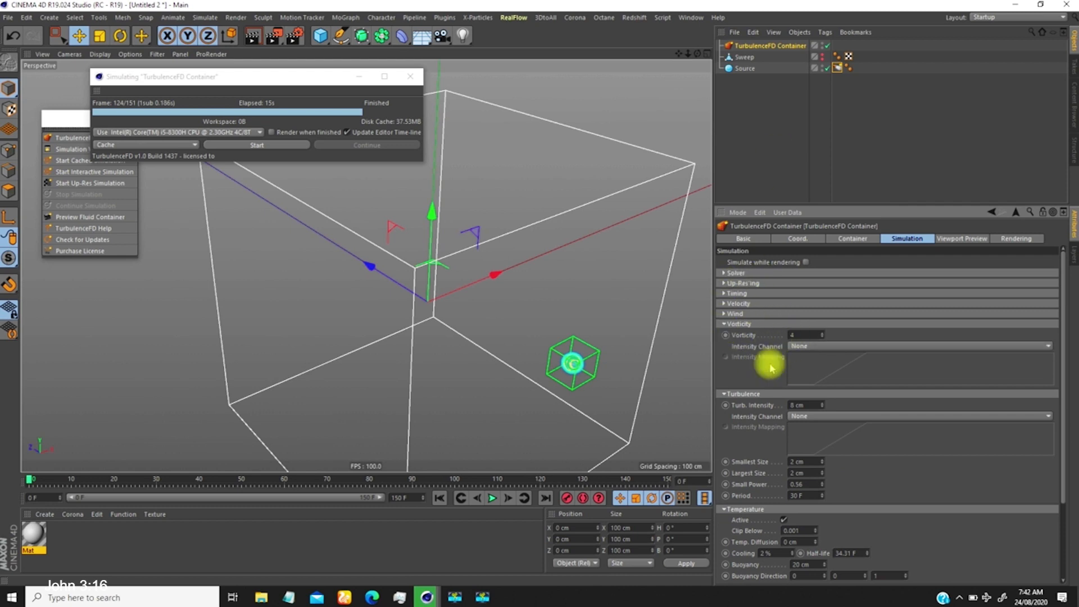
pyautogui.moveTo(569, 418)
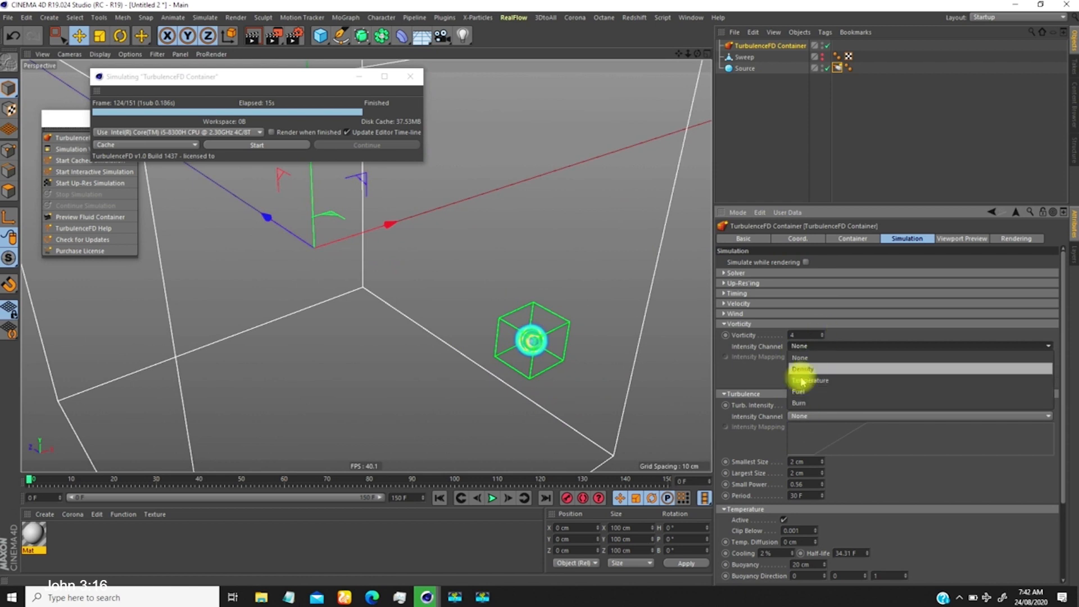
pyautogui.moveTo(804, 380)
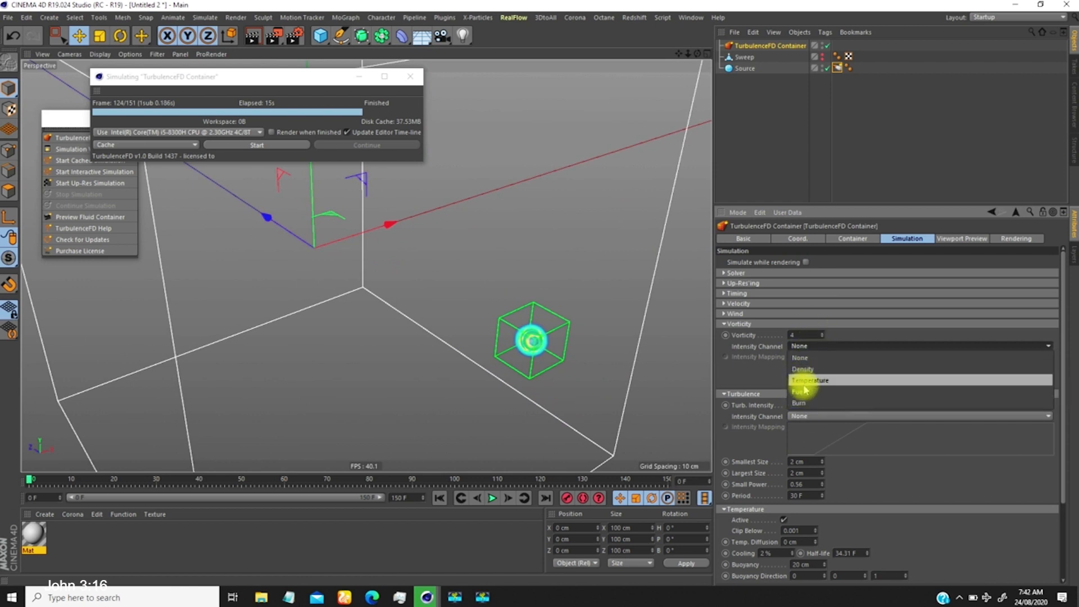
pyautogui.click(807, 380)
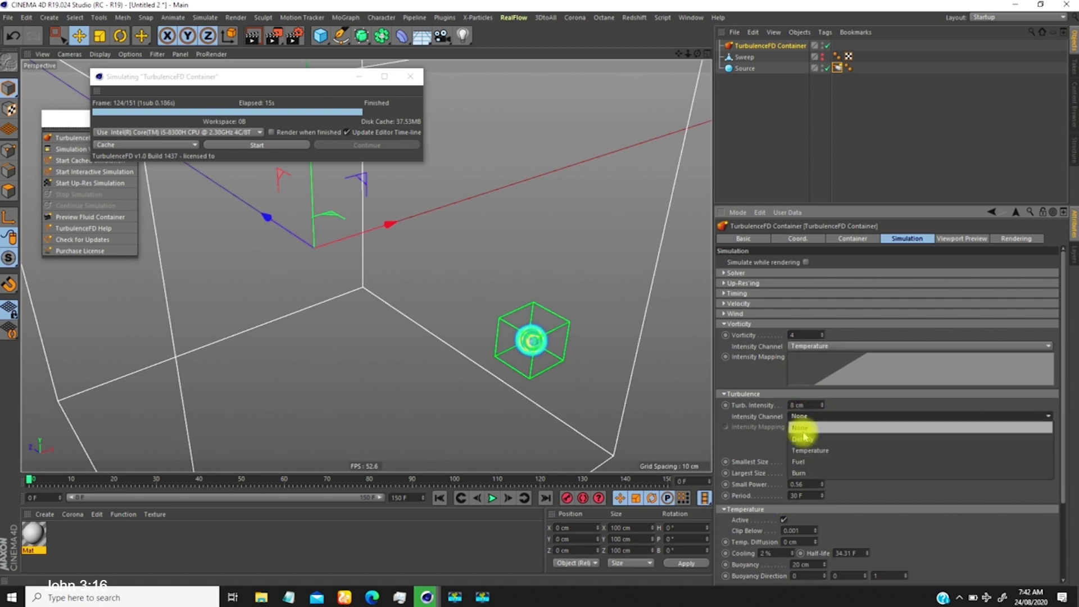
pyautogui.click(802, 438)
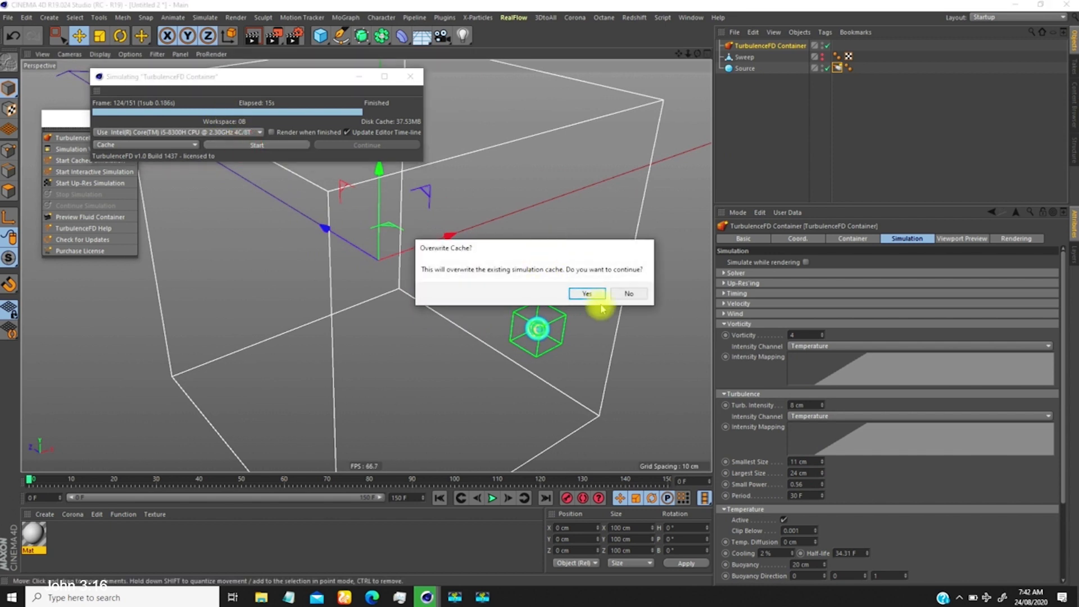
# Overwrite the cache with vorticity 8 and turbulence intensity 24 cm and re-simulate to frame 151
pyautogui.click(585, 293)
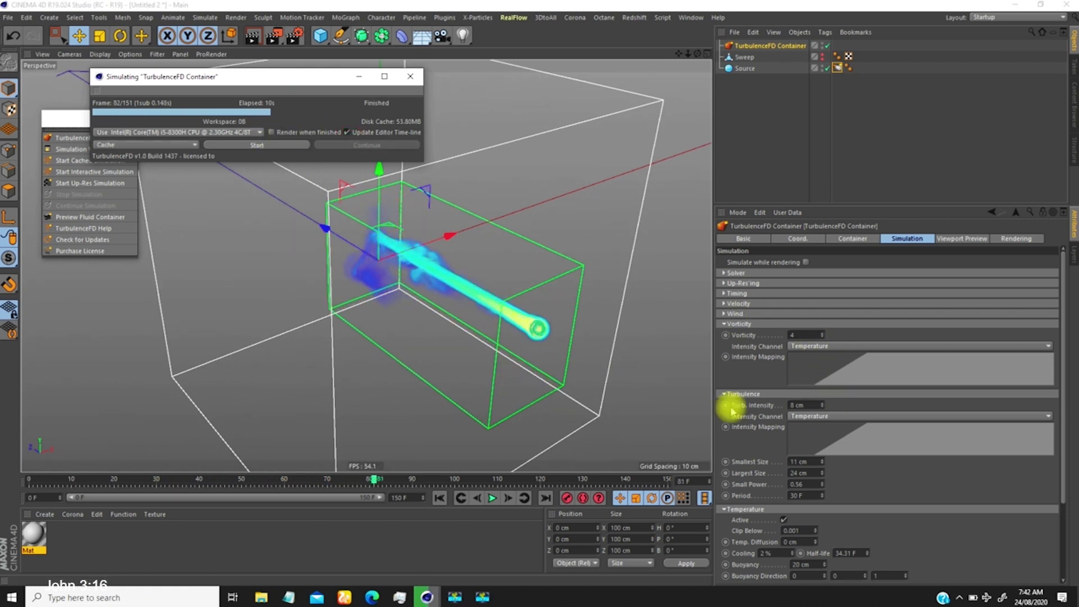
pyautogui.tripleClick(799, 404)
pyautogui.write('24')
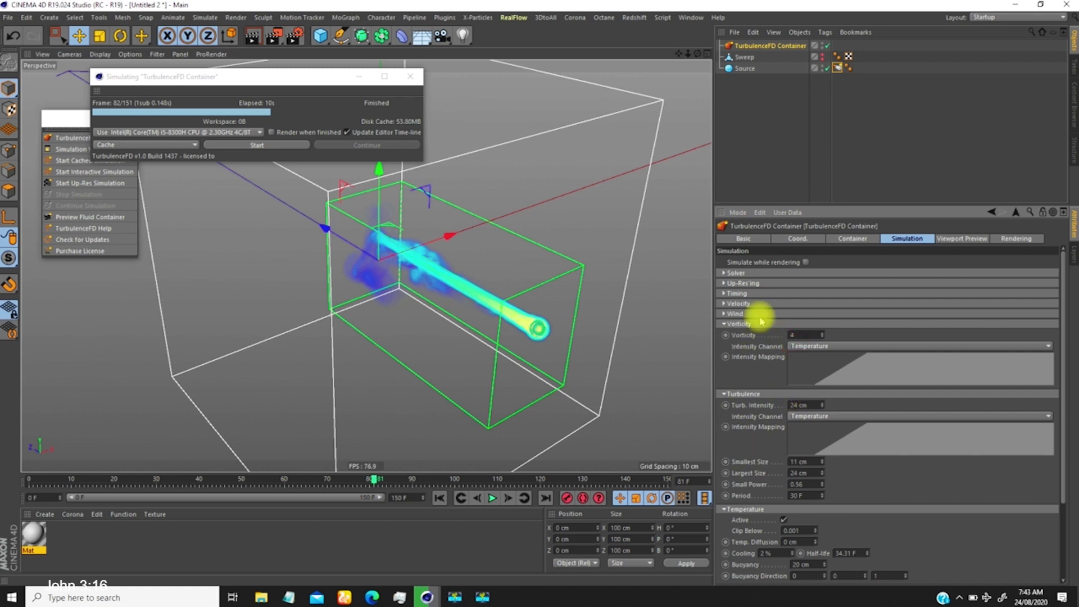
pyautogui.tripleClick(801, 335)
pyautogui.write('8')
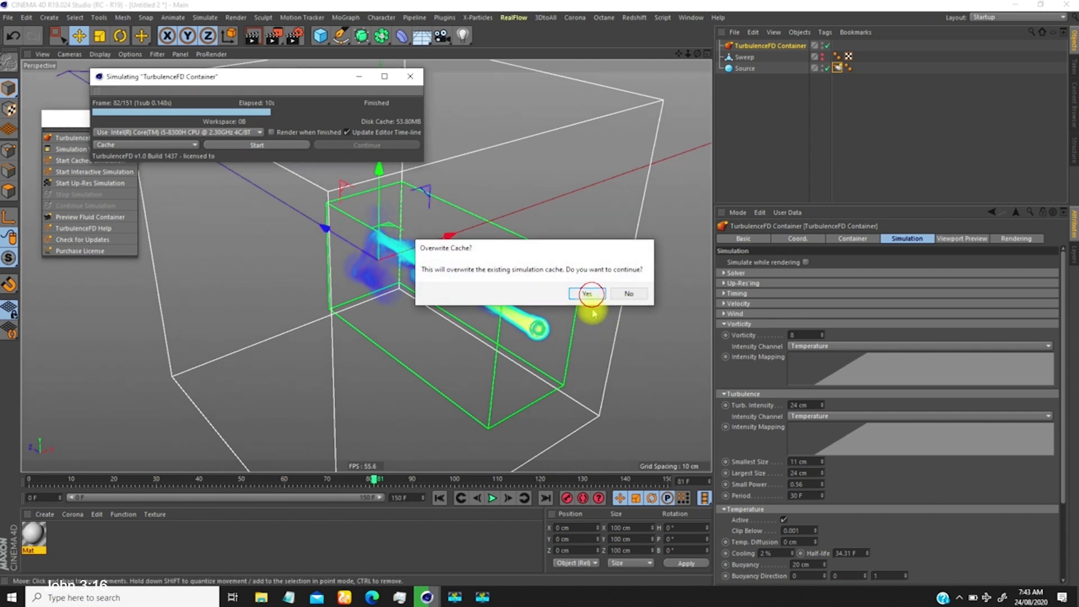
pyautogui.click(585, 293)
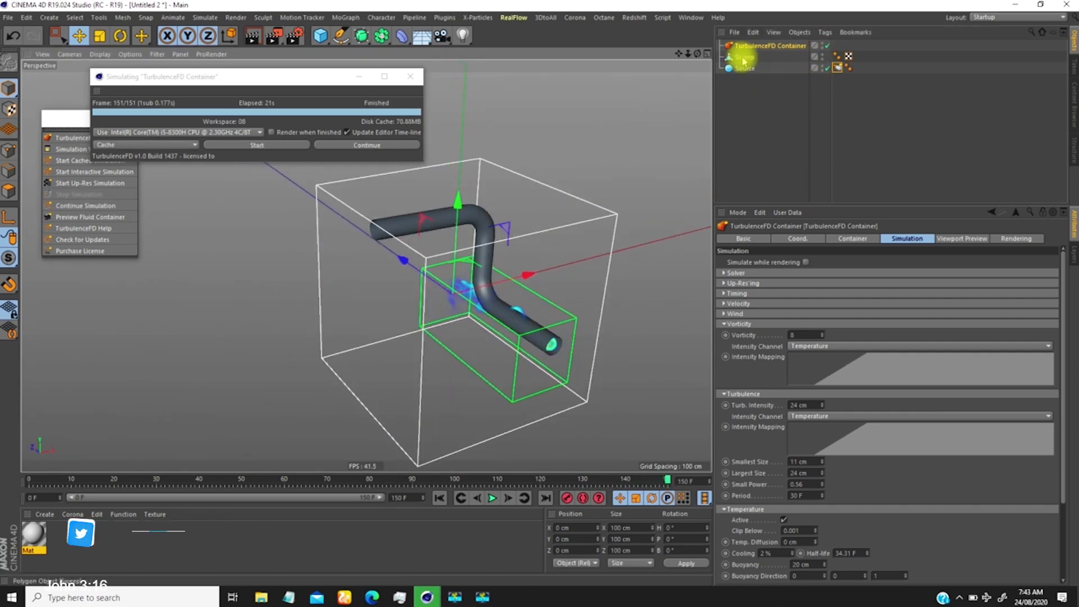
# Make the Source emitter a collision object and show the container's cache list
pyautogui.click(743, 57)
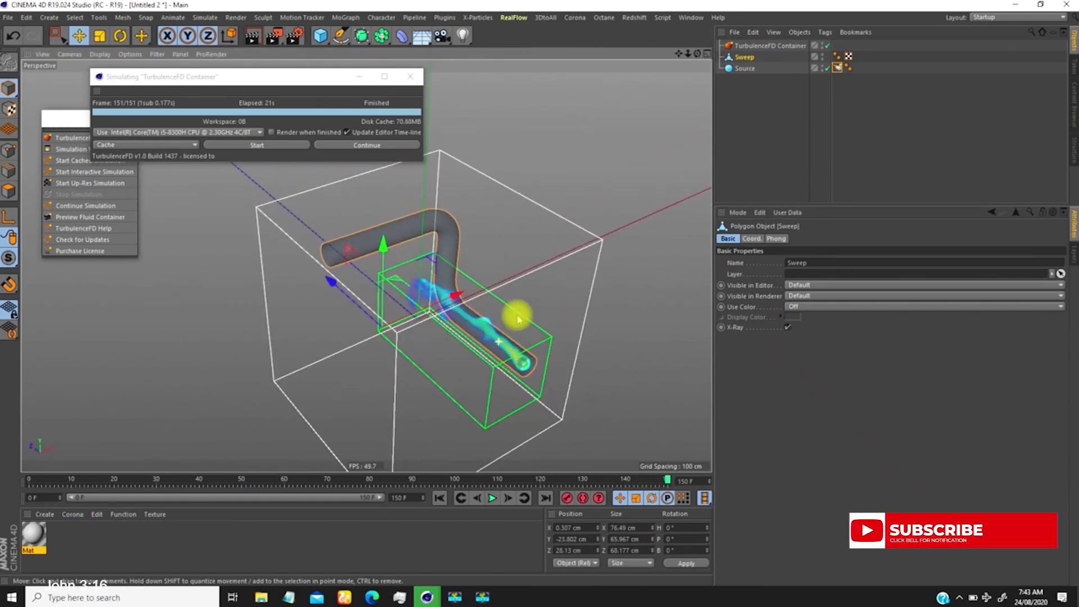
pyautogui.click(439, 498)
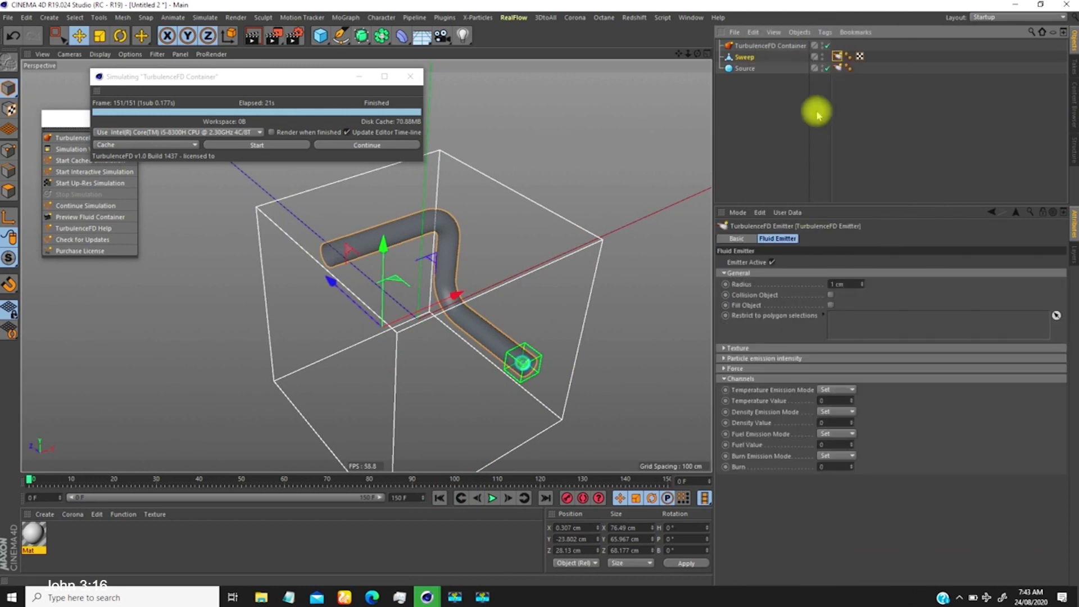
pyautogui.moveTo(733, 301)
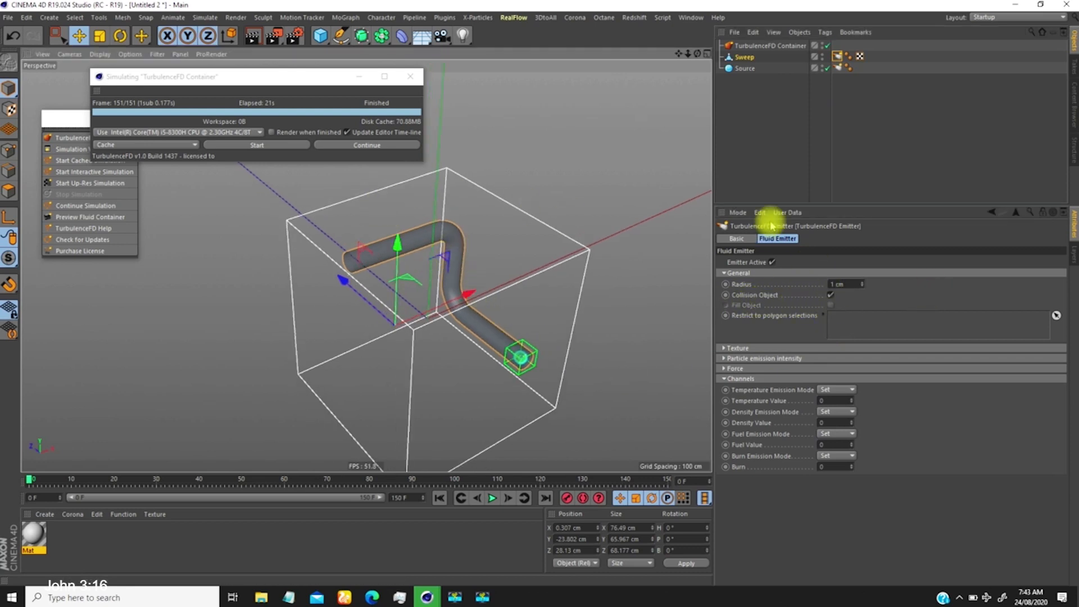
pyautogui.click(770, 45)
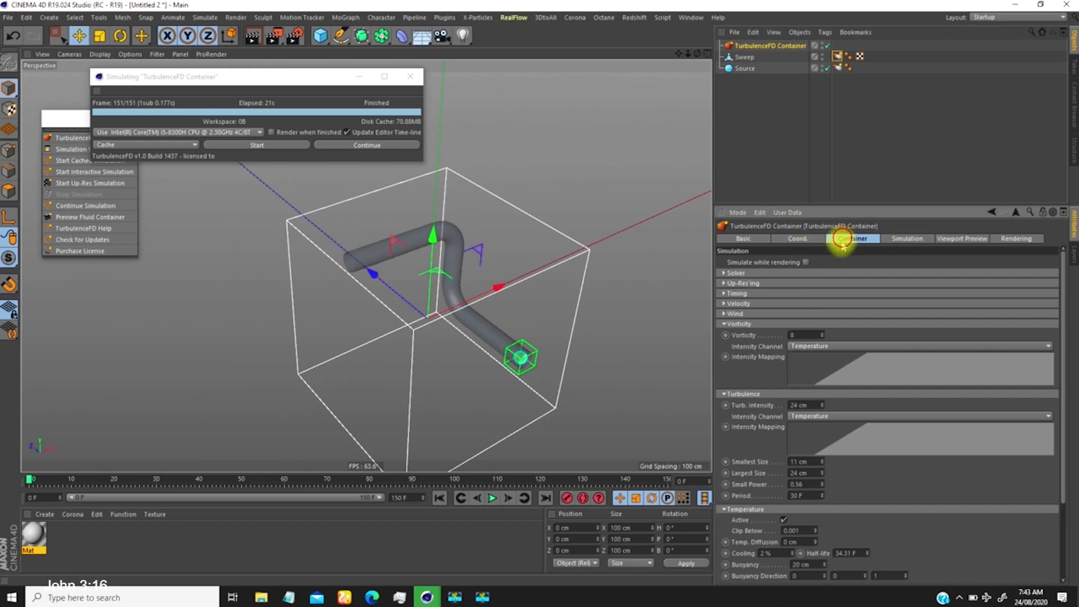
pyautogui.click(851, 238)
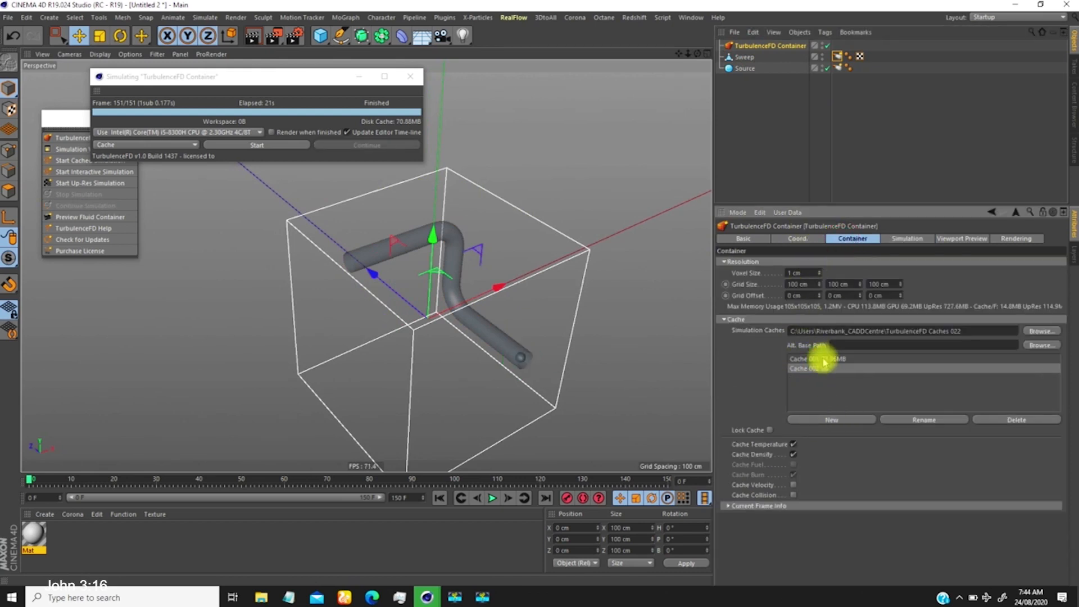
pyautogui.moveTo(424, 236)
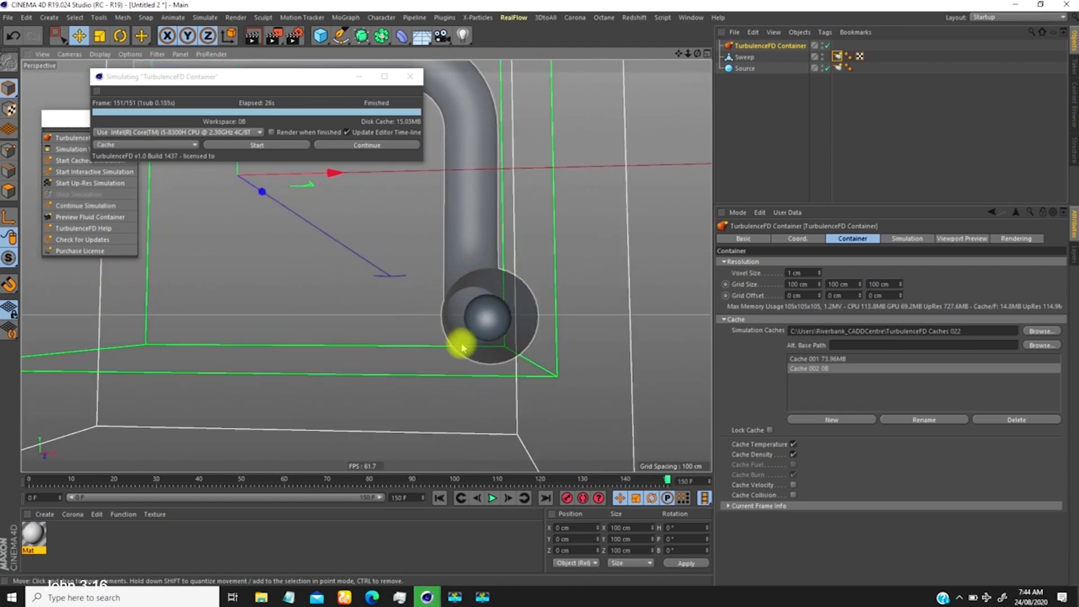
pyautogui.moveTo(535, 320)
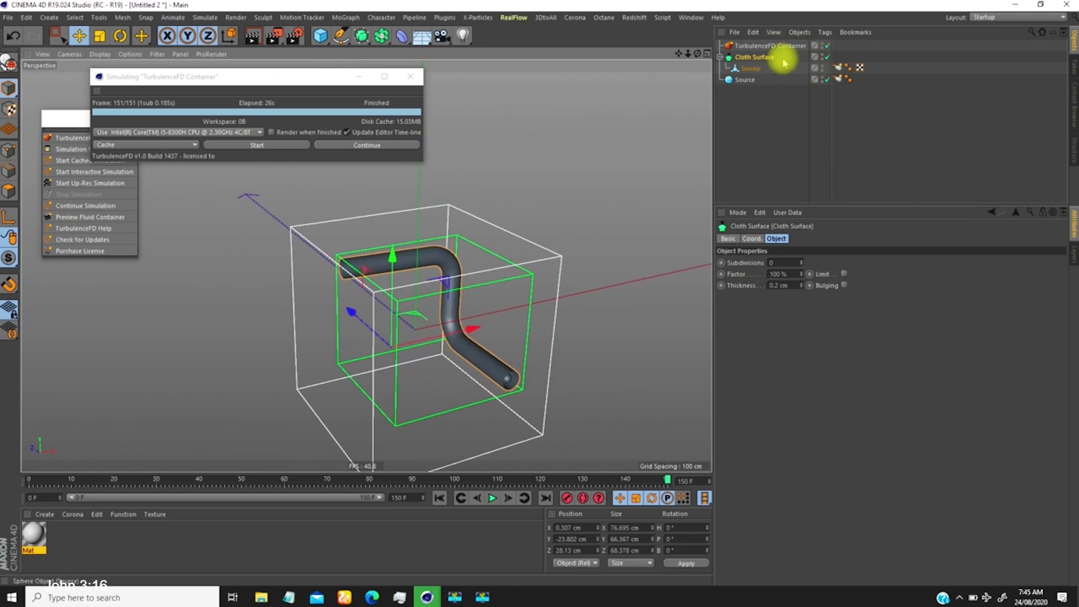
# Select the Cloth Surface that thickens the swept tube's wall
pyautogui.click(727, 238)
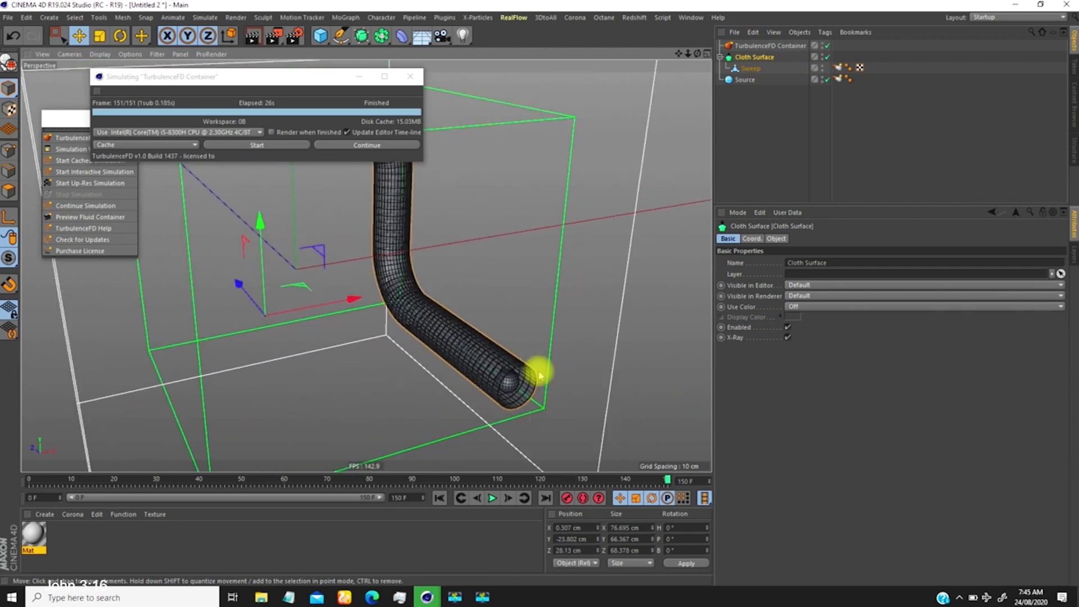
pyautogui.moveTo(571, 347)
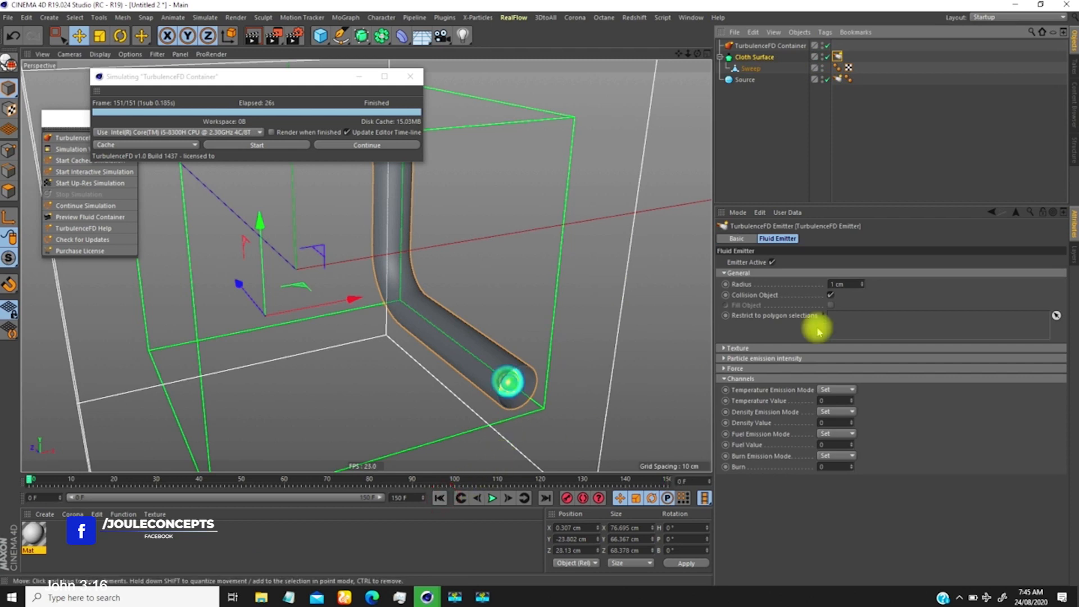
# Select Cache 003 on the TurbulenceFD Container and start the cached simulation
pyautogui.click(771, 45)
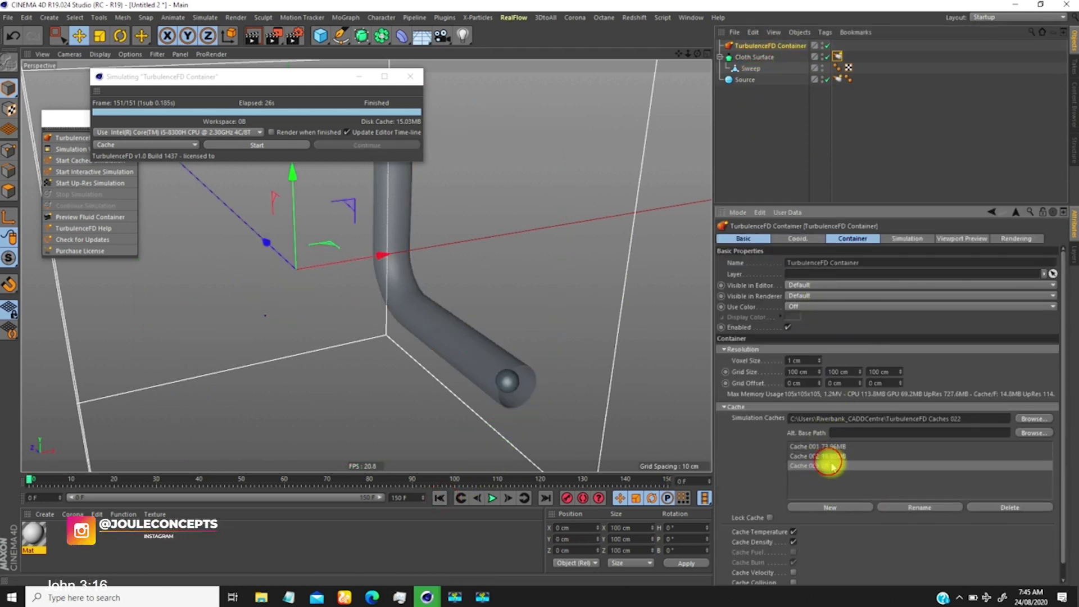
pyautogui.click(256, 145)
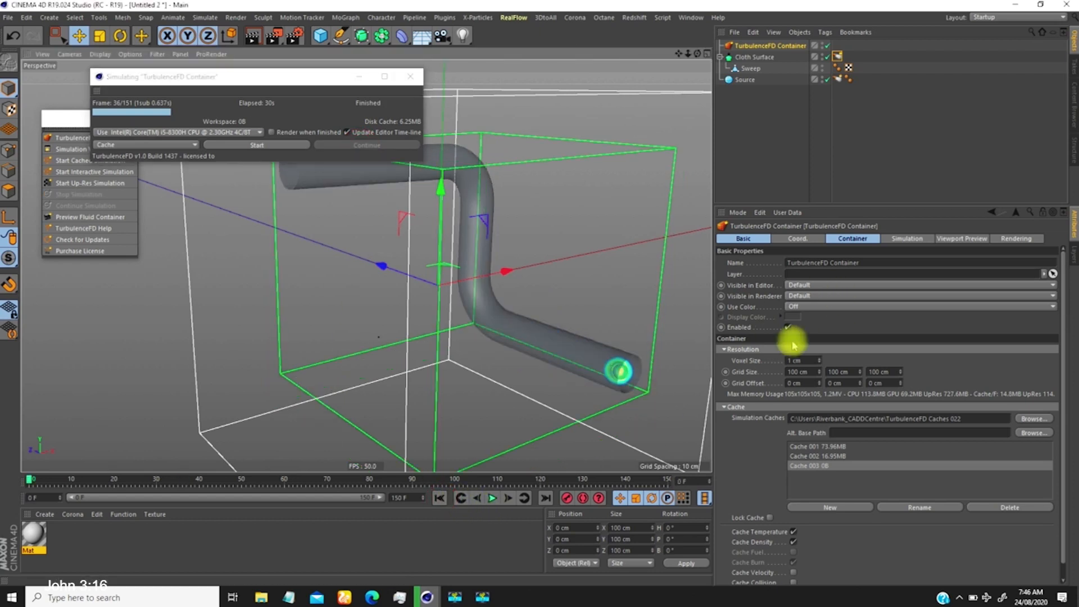
# Review the Source emitter's Collision Object setting, then add Cache 004 on the container
pyautogui.click(755, 58)
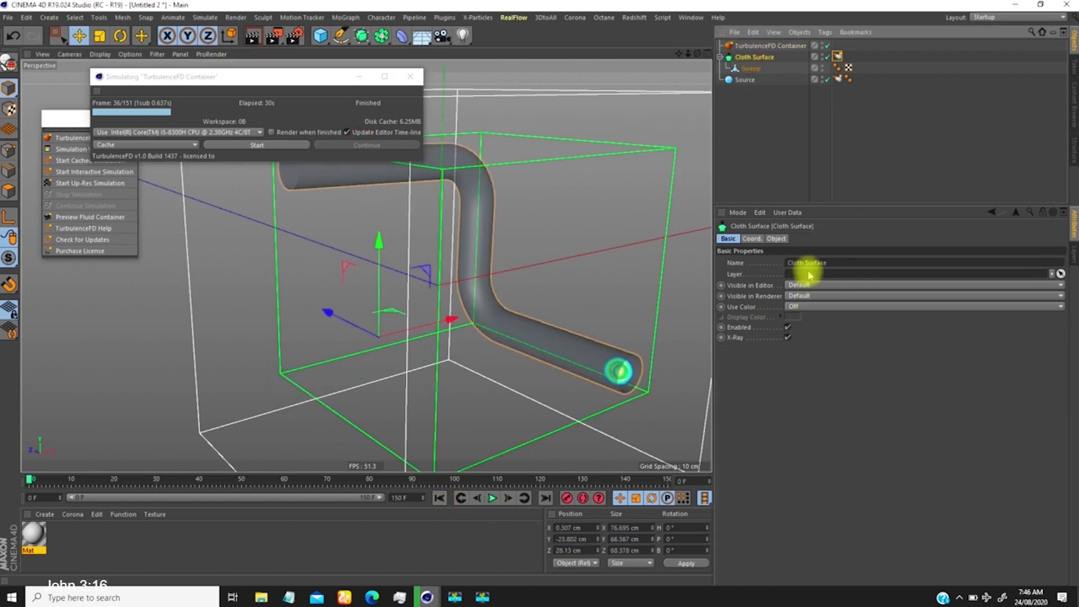
pyautogui.click(777, 239)
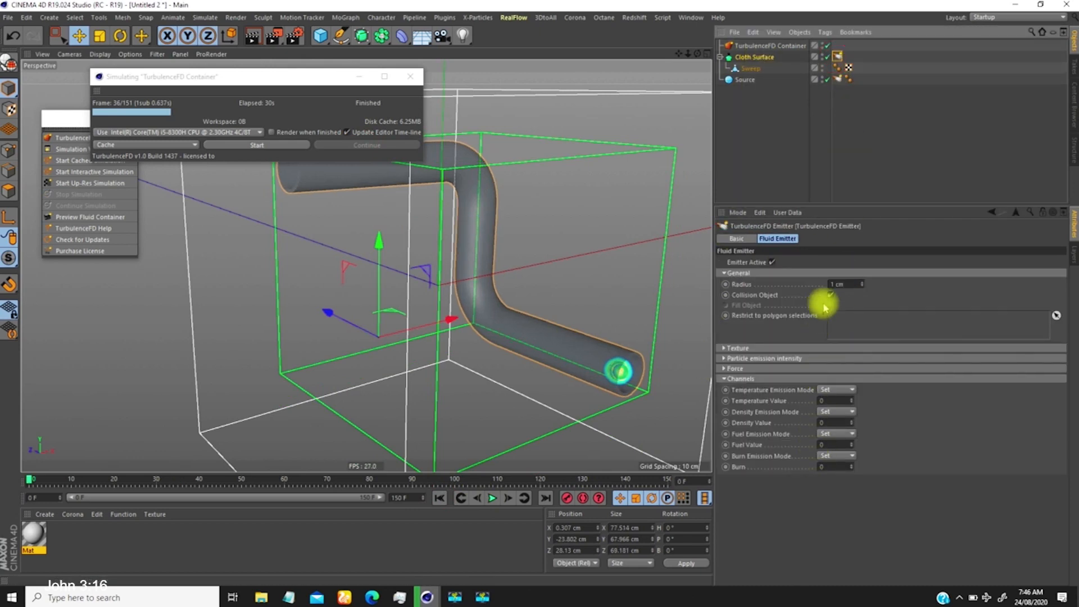
pyautogui.click(831, 294)
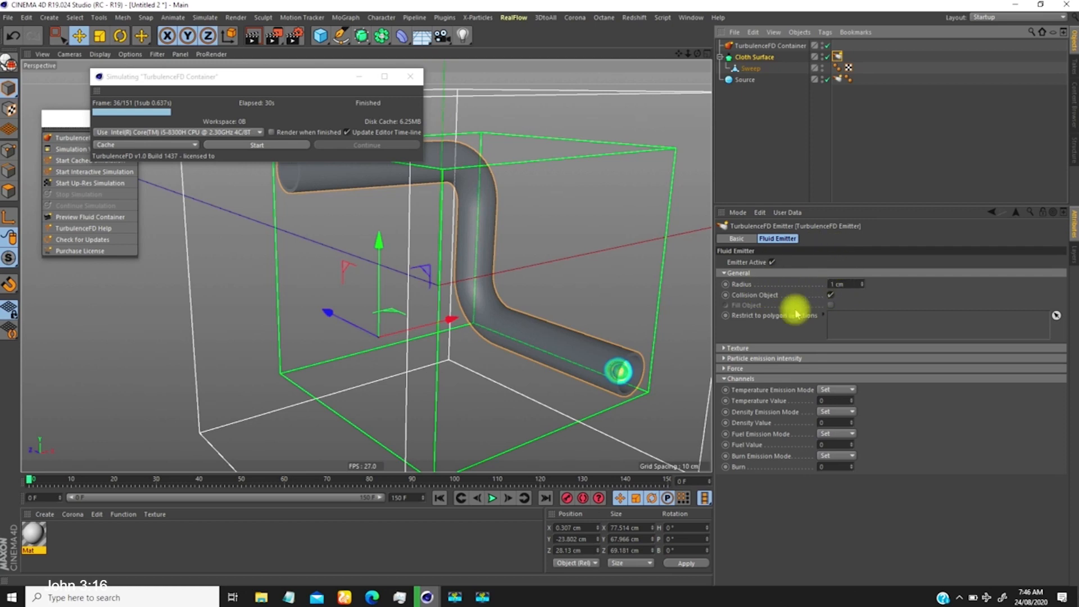
pyautogui.moveTo(845, 284)
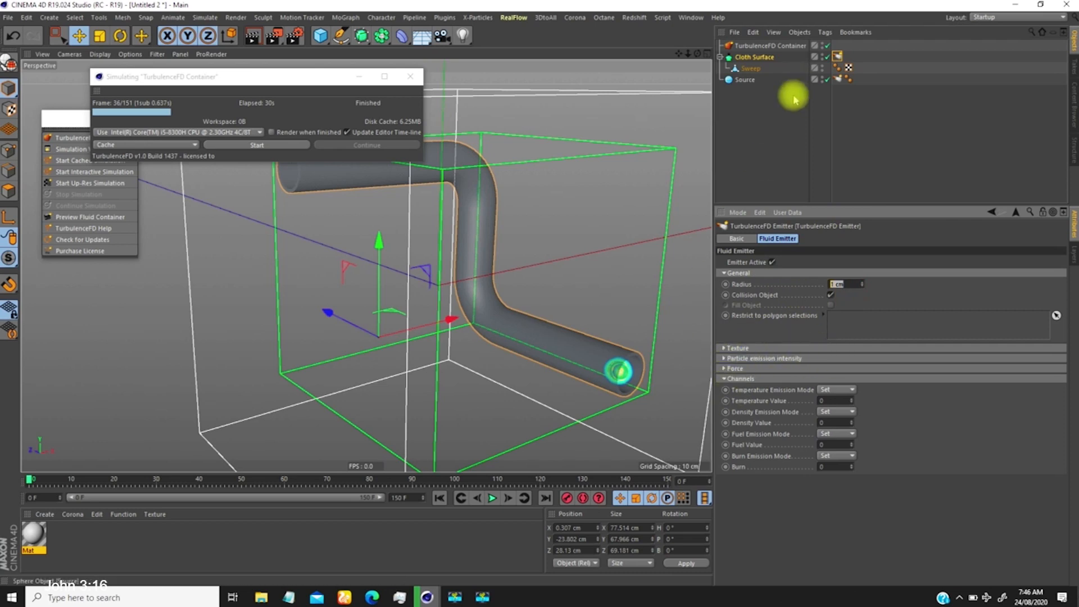
pyautogui.click(749, 68)
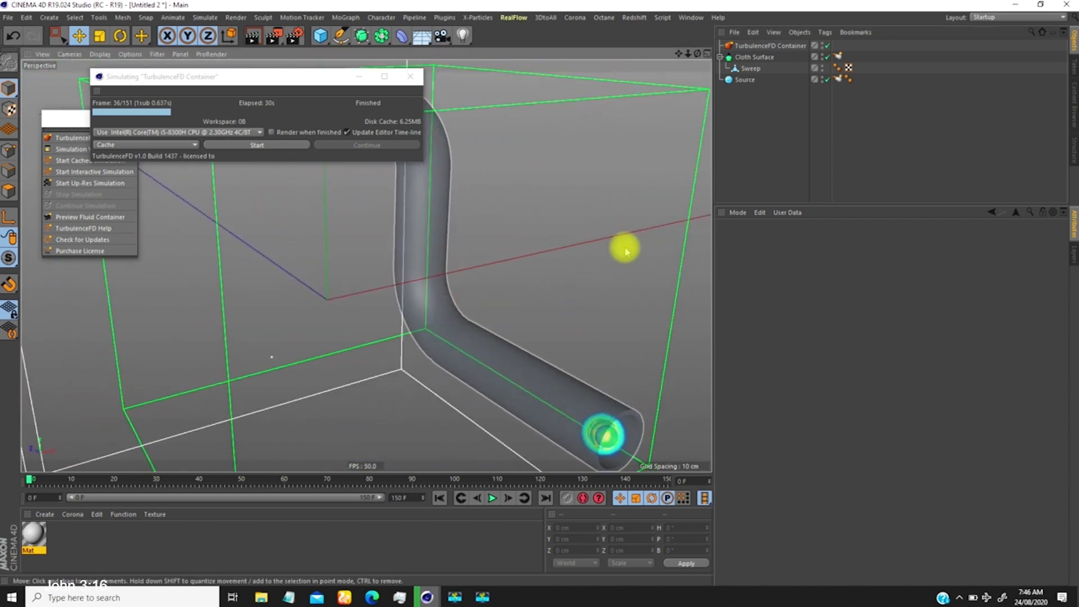
pyautogui.click(771, 45)
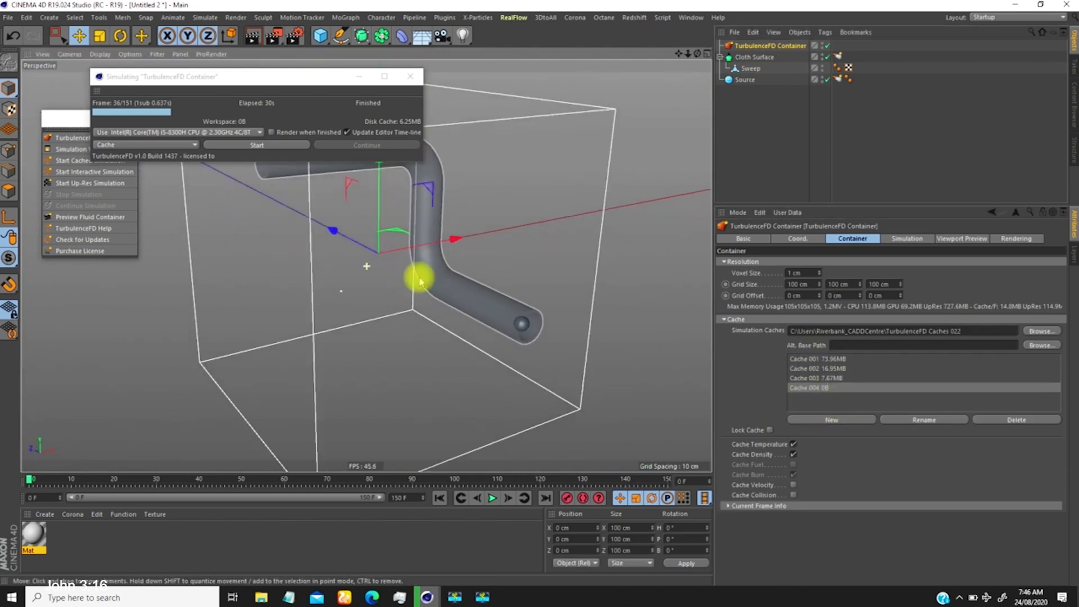
# Start the cached simulation and let it run through all 151 frames
pyautogui.click(256, 145)
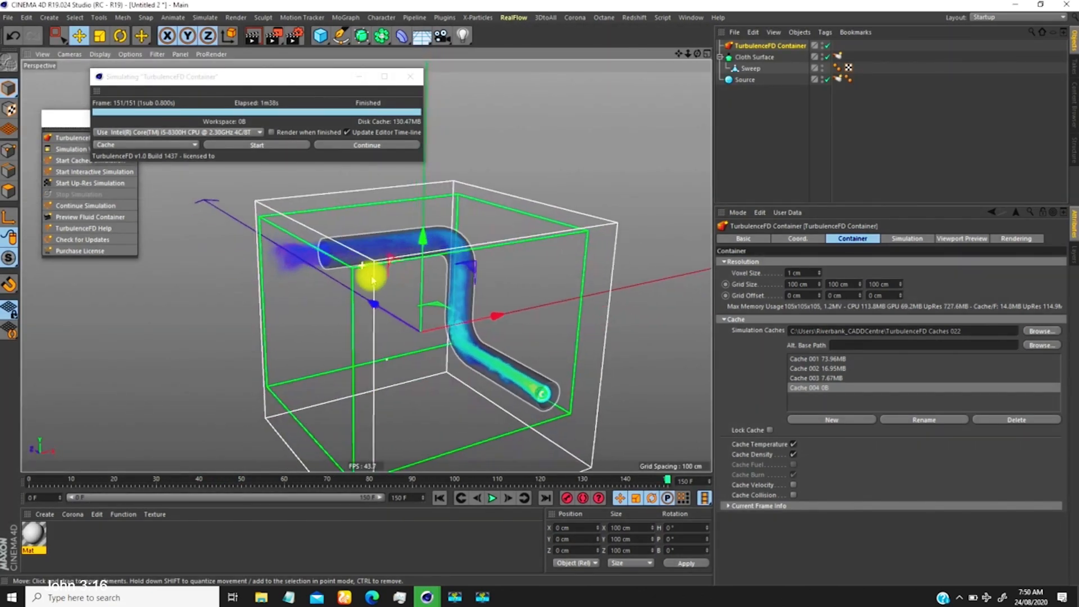
# Rewind to the first frame and play the new smoke cache
pyautogui.click(439, 498)
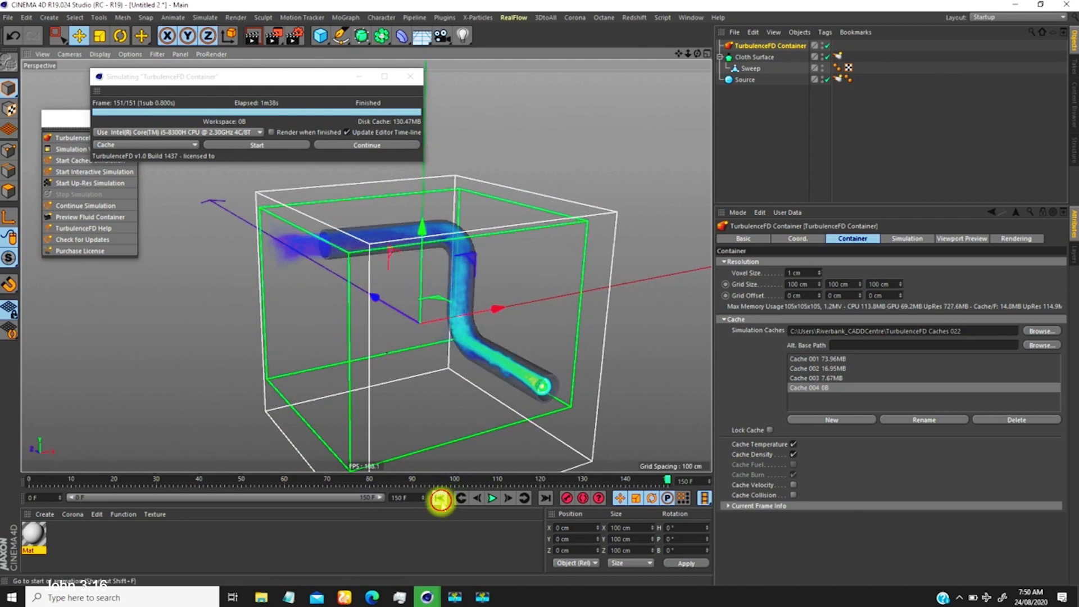
pyautogui.click(491, 497)
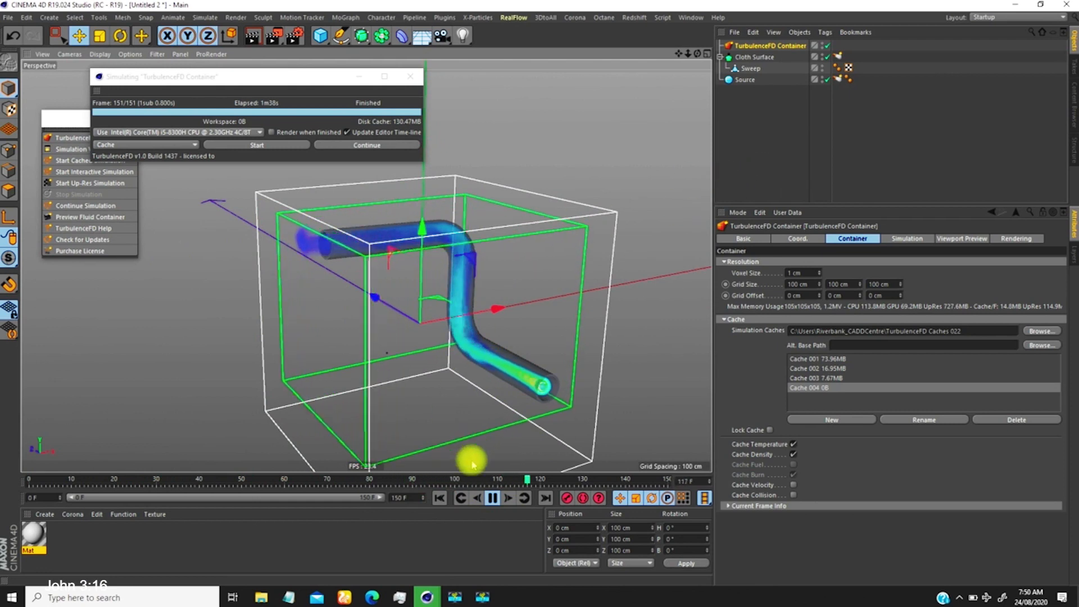
pyautogui.click(491, 498)
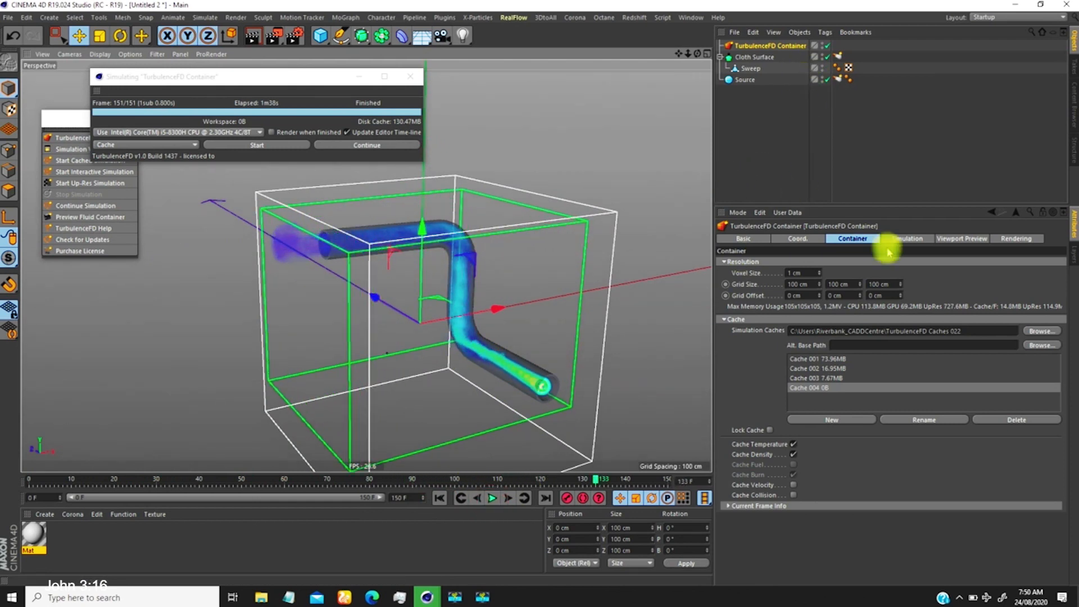
# Untick Show Bounding Boxes in Viewport Preview, replay, and return to the Container tab
pyautogui.click(960, 238)
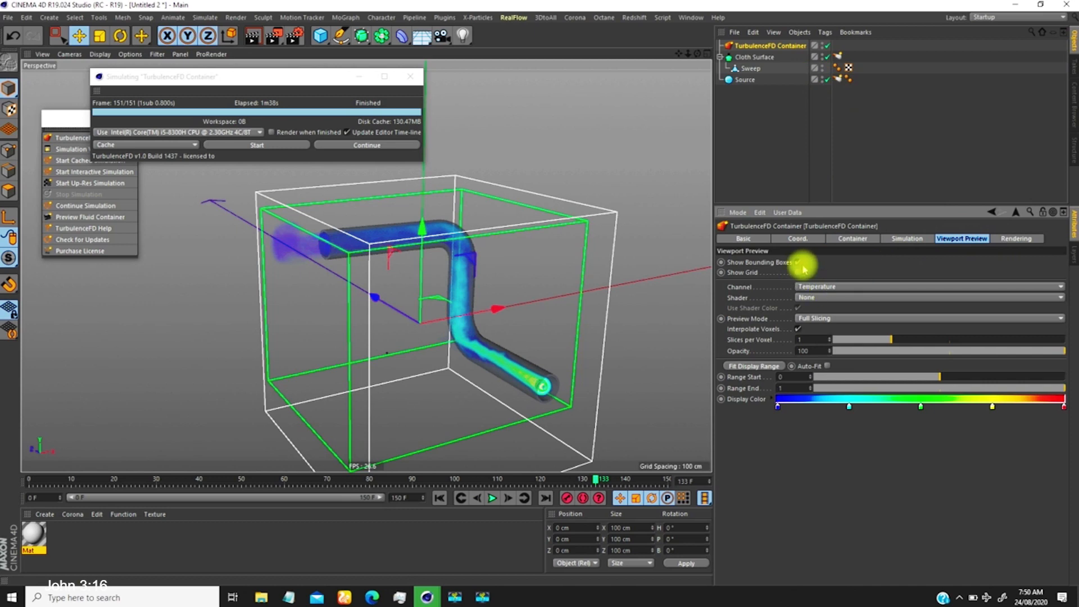
pyautogui.click(797, 261)
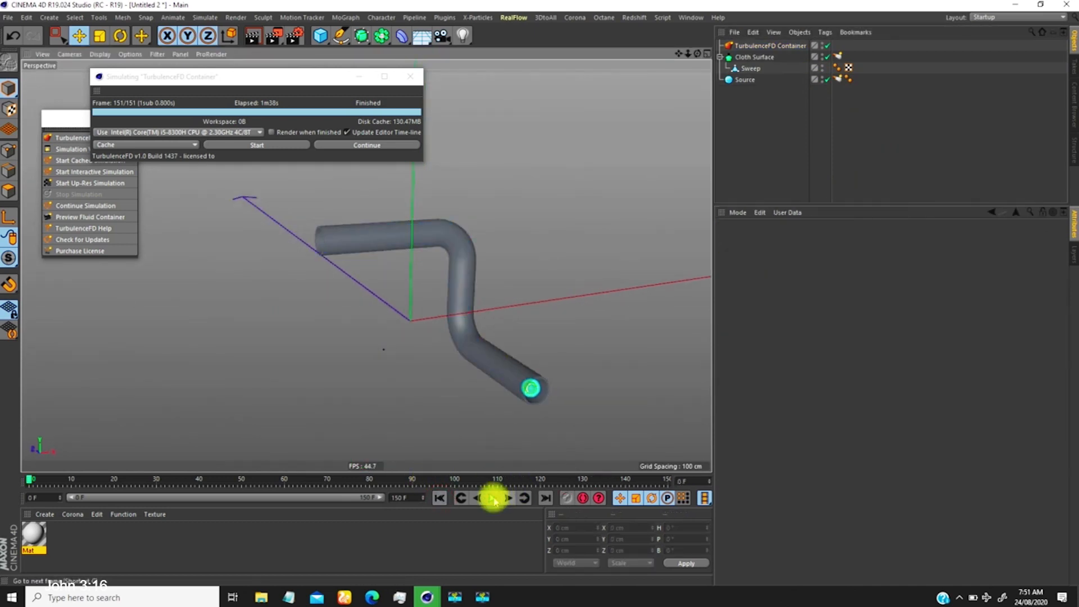
pyautogui.click(492, 498)
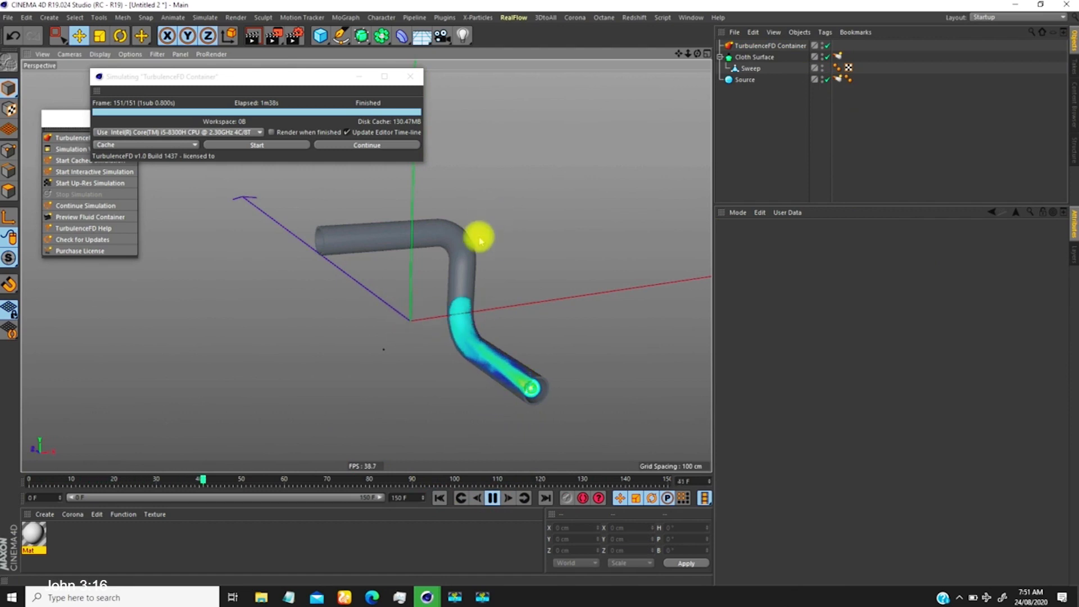
pyautogui.click(772, 44)
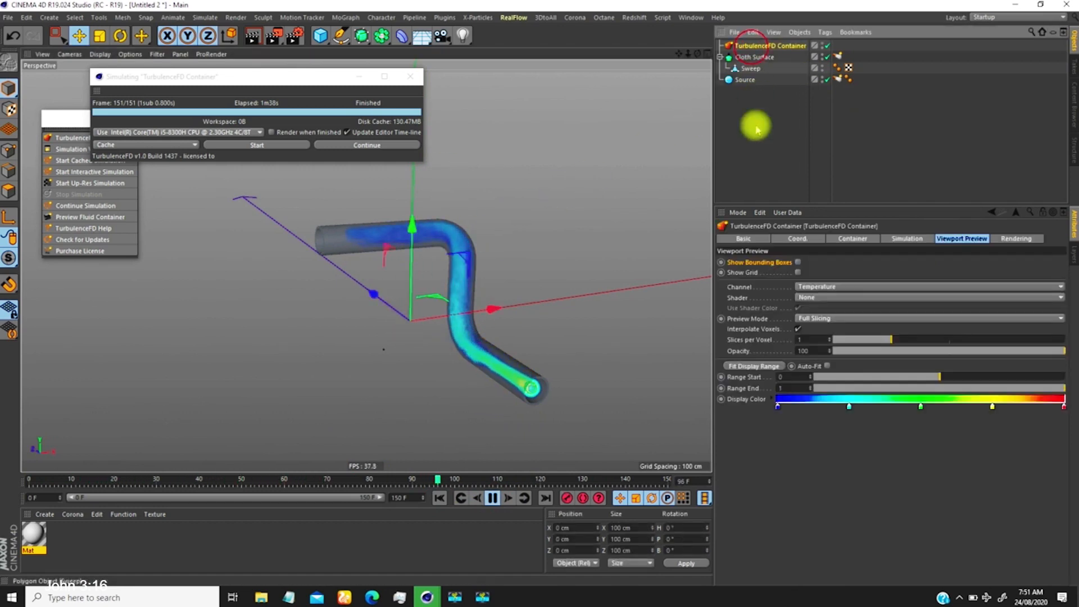
pyautogui.click(850, 238)
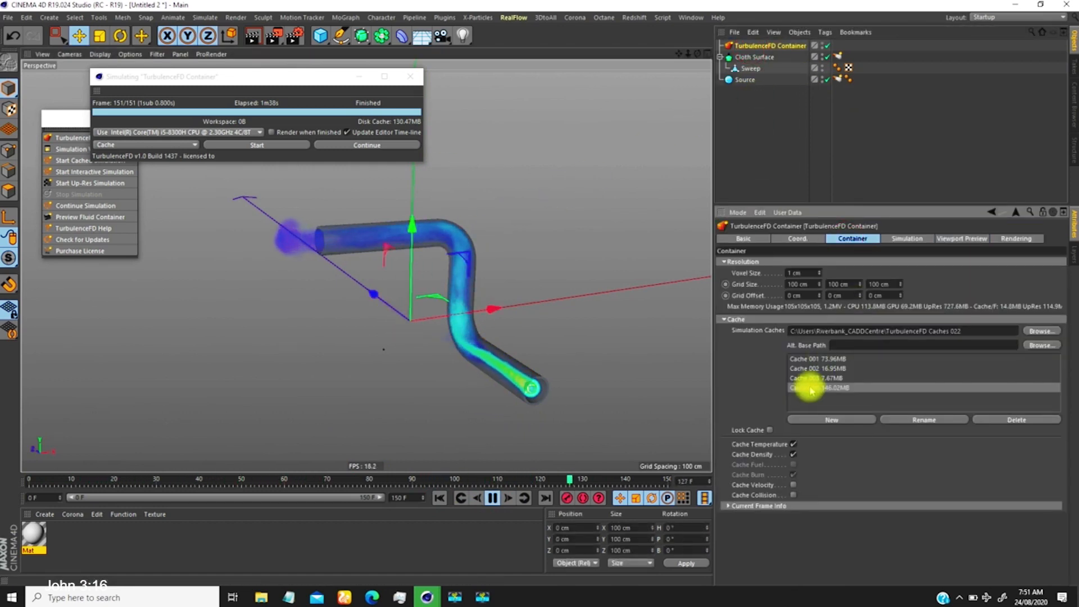